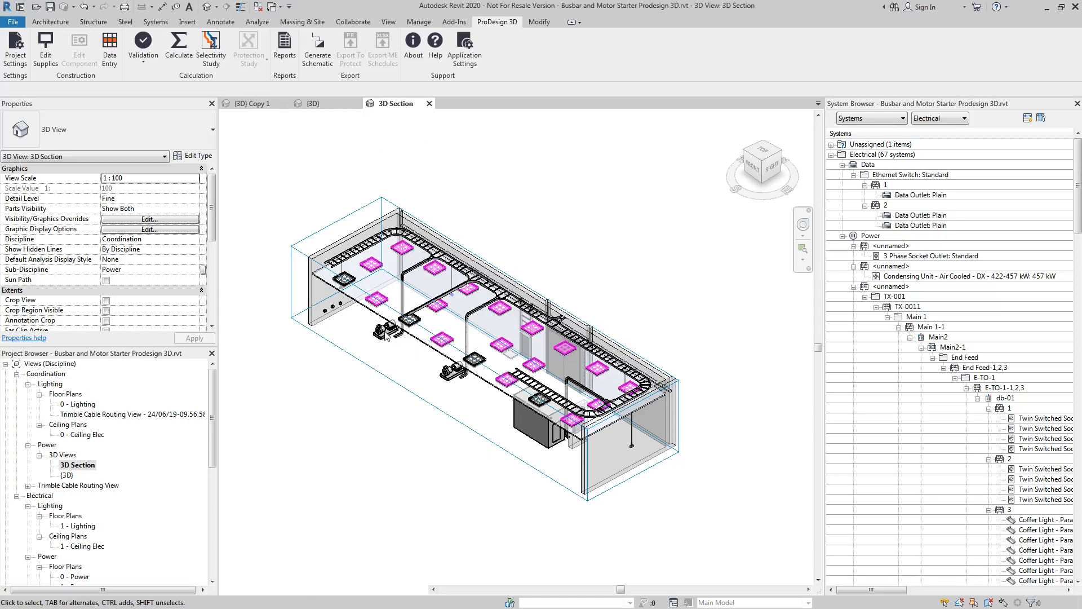
Edit the pump circuit's wiring path and set Path Mode to Farthest Device
left_click(383, 325)
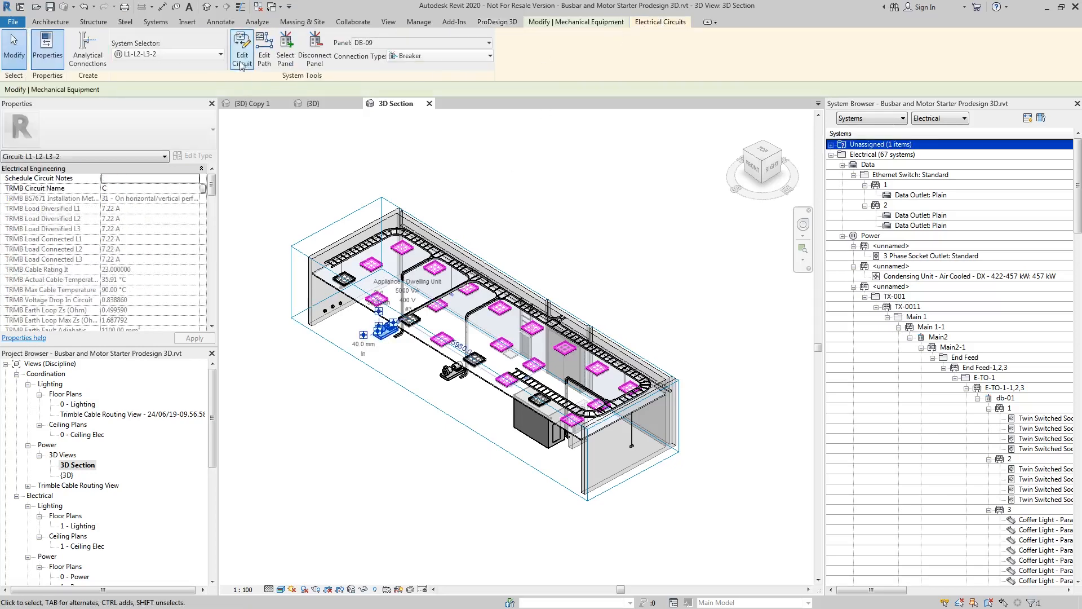
left_click(242, 49)
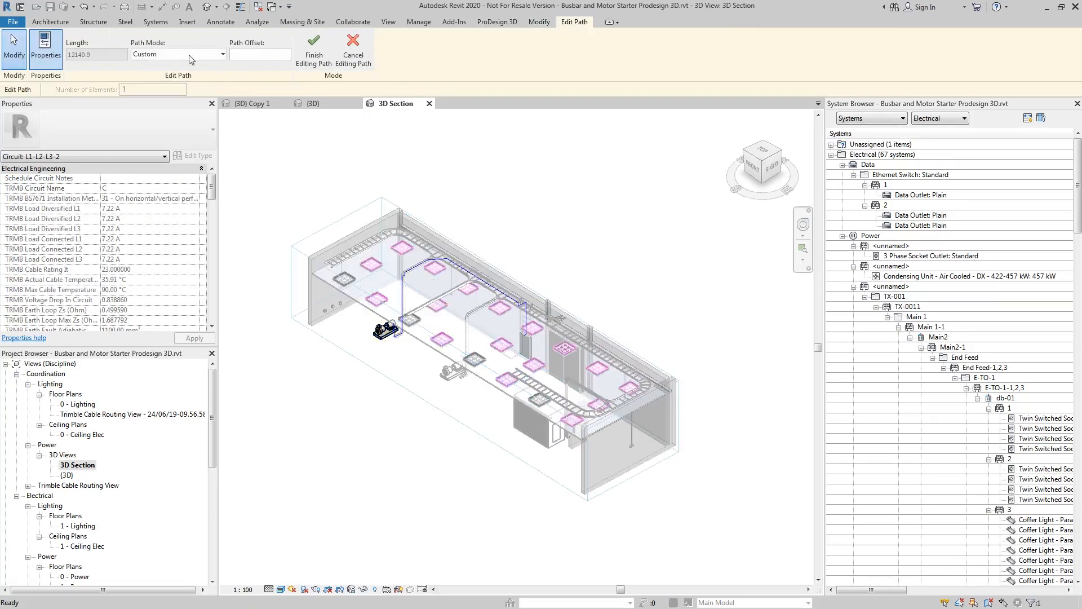
left_click(177, 54)
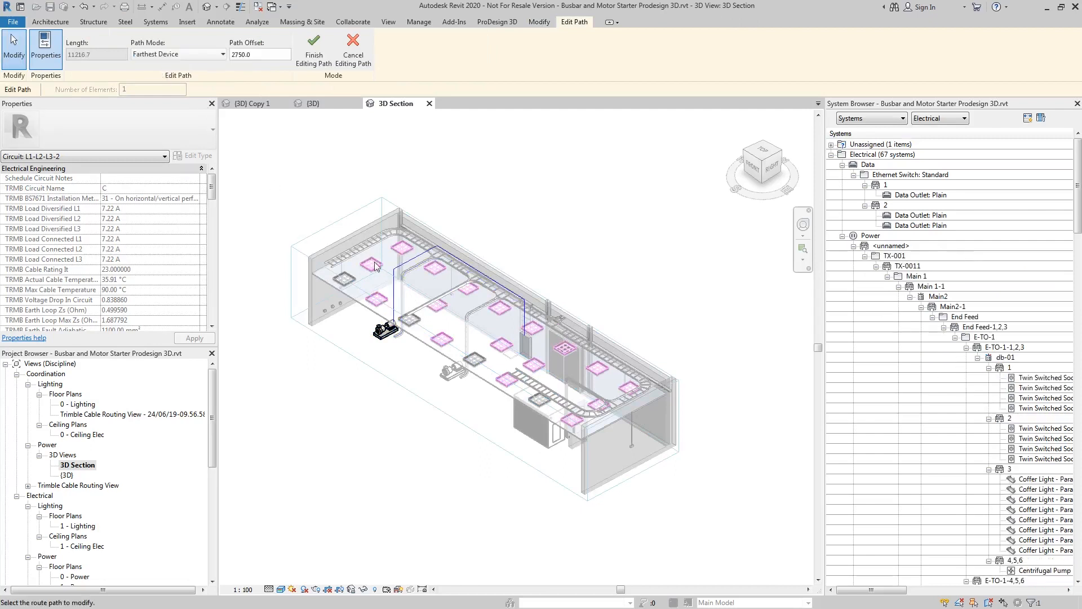
mouse_move(421, 311)
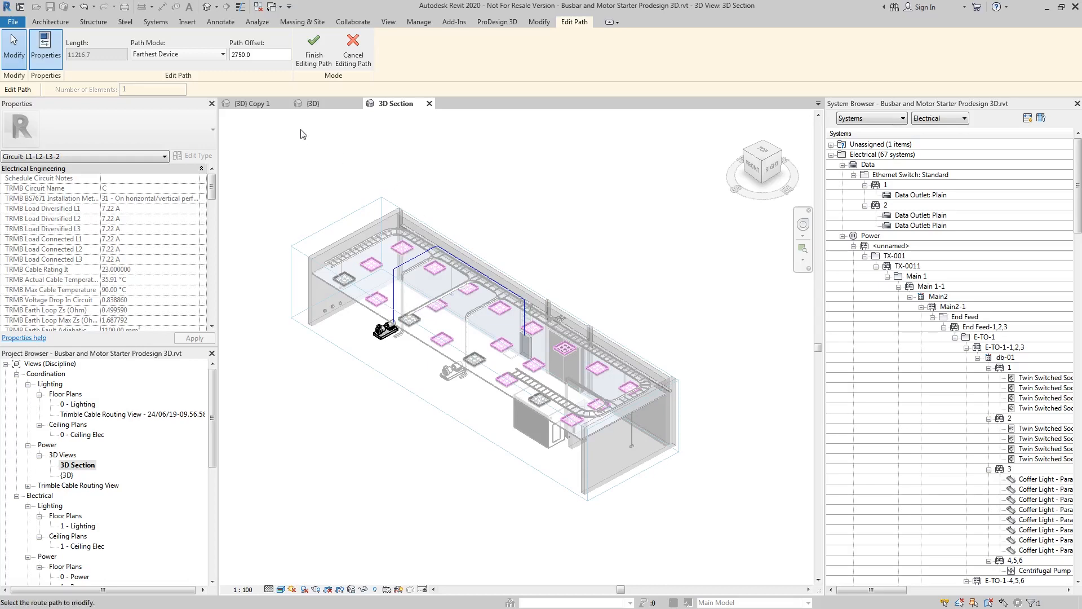
Finish the path edit and route pump circuit L1-L2-L3-2 through the overhead containment
left_click(496, 21)
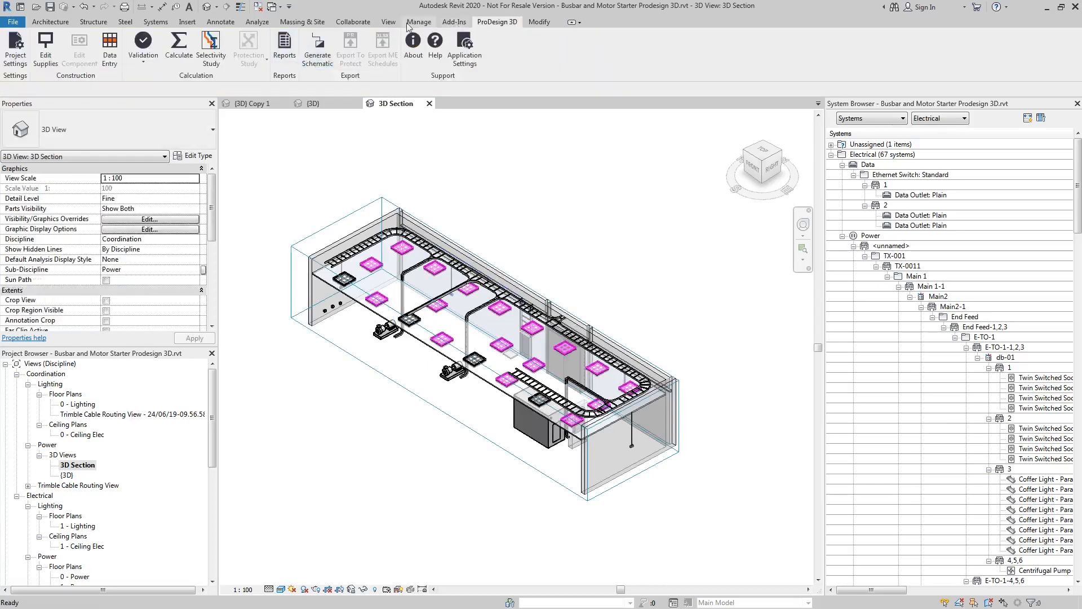
left_click(383, 333)
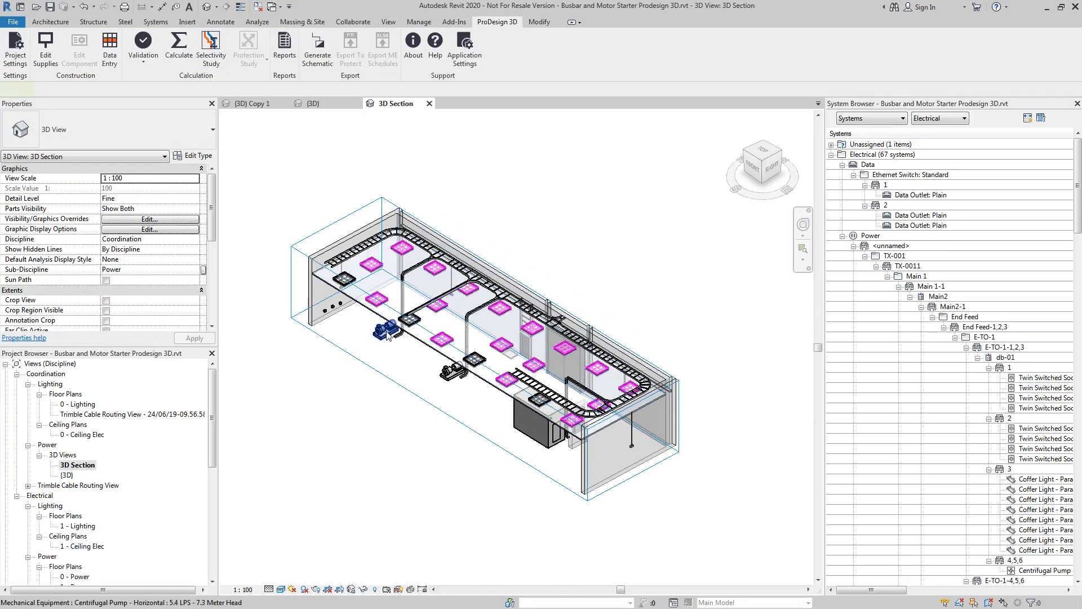
left_click(388, 329)
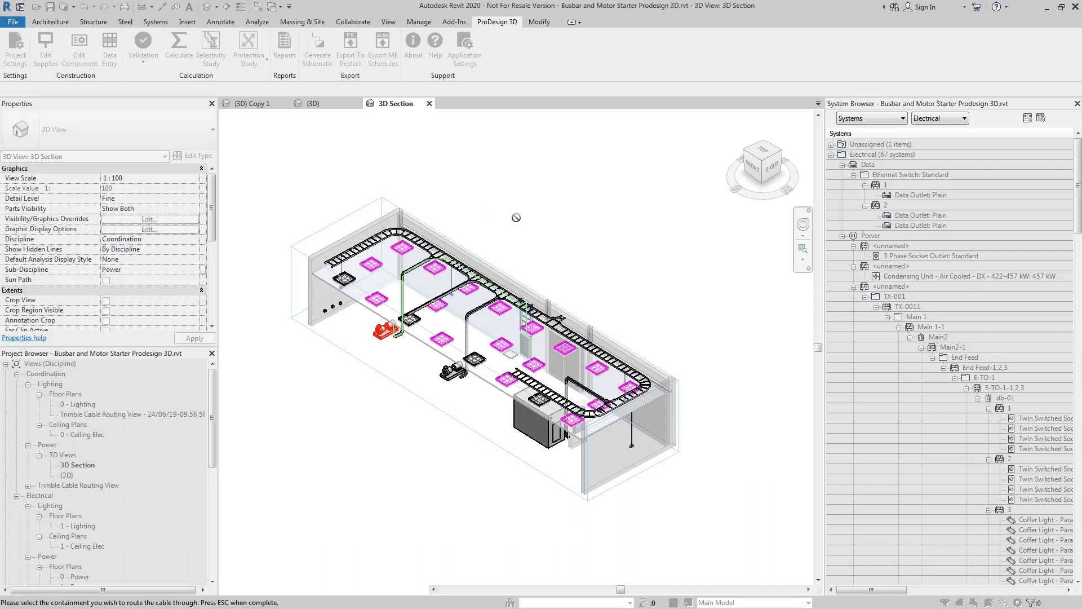
mouse_move(483, 225)
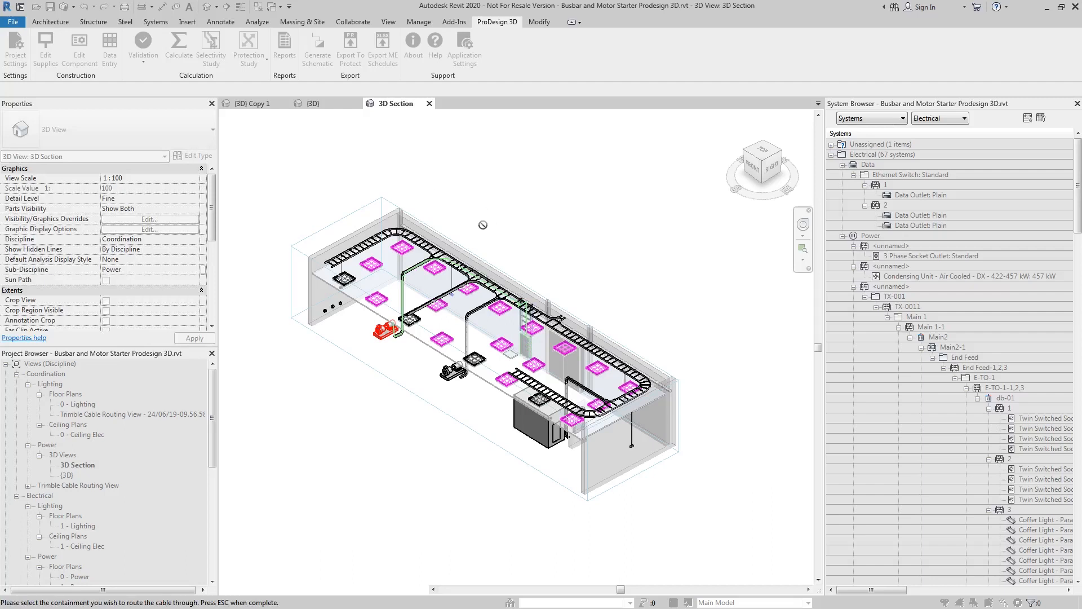
mouse_move(531, 219)
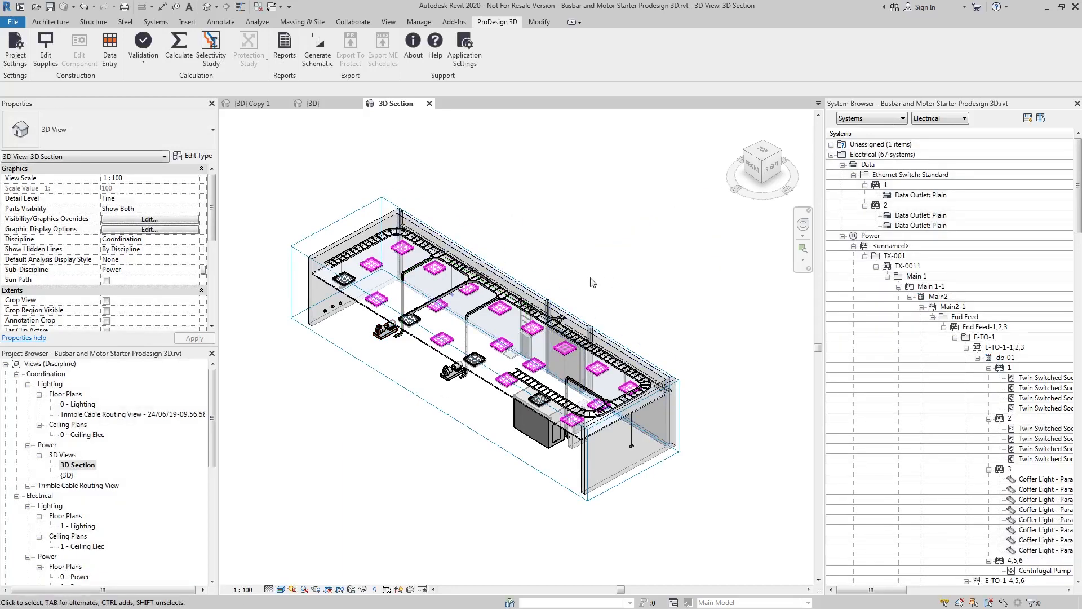
left_click(388, 330)
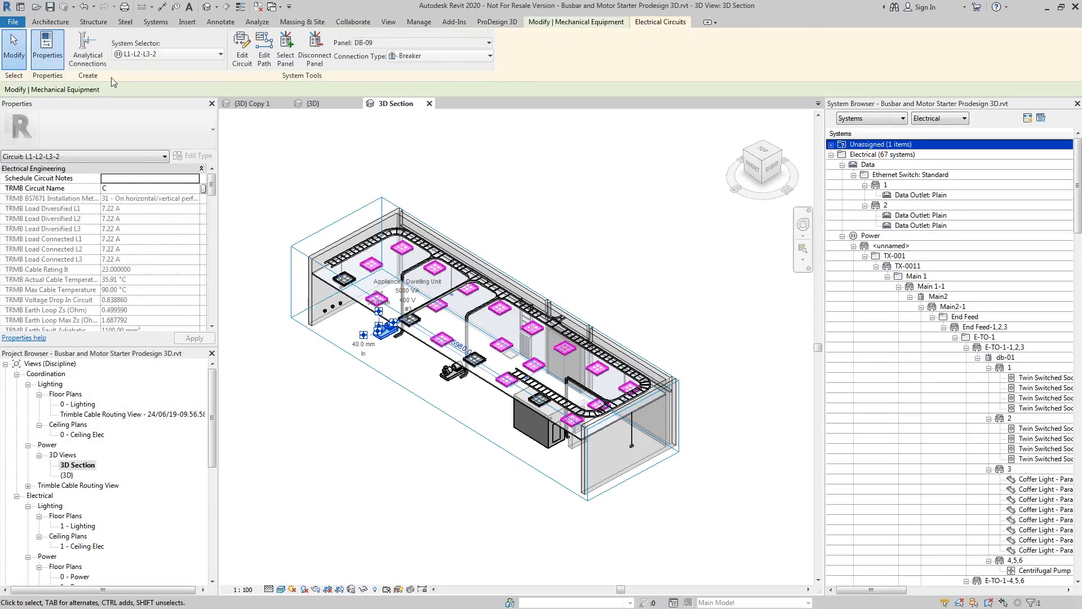
left_click(264, 50)
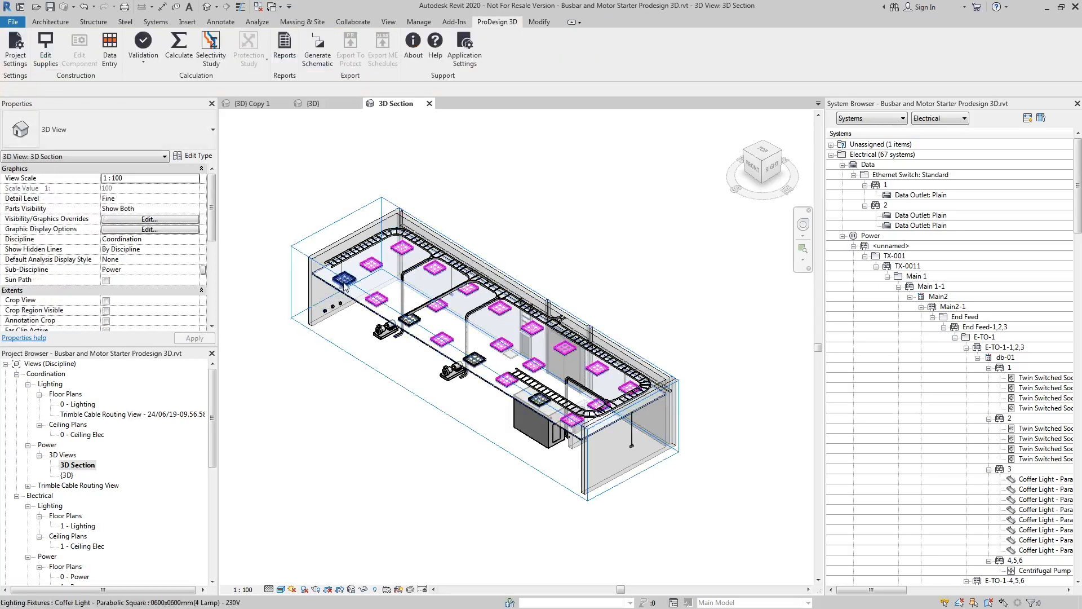
Start a new ProDesign cable route and pick the overhead tray containment
left_click(369, 263)
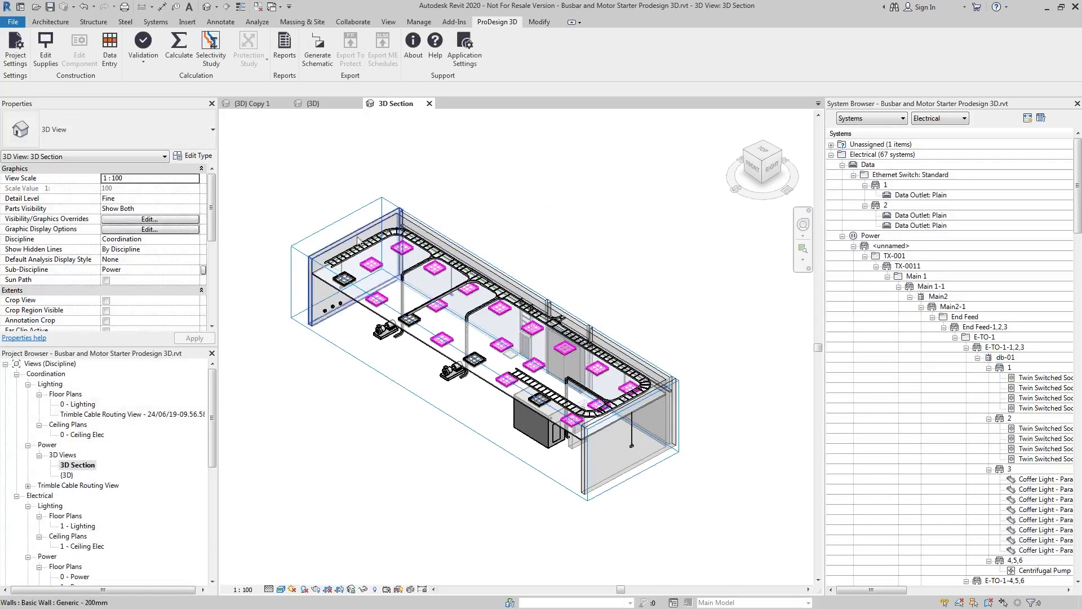
left_click(344, 276)
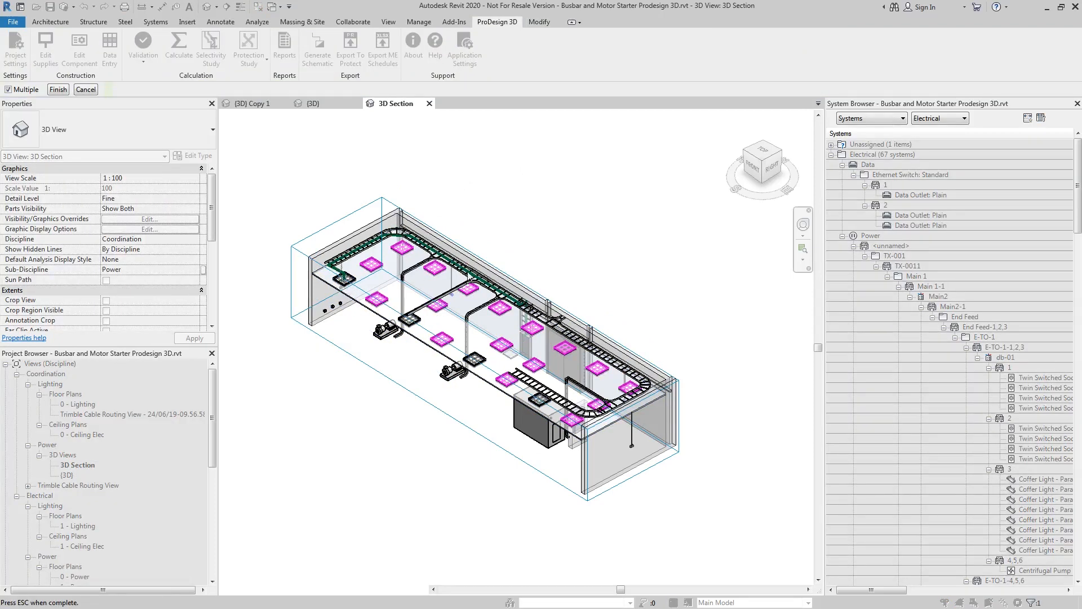
mouse_move(366, 330)
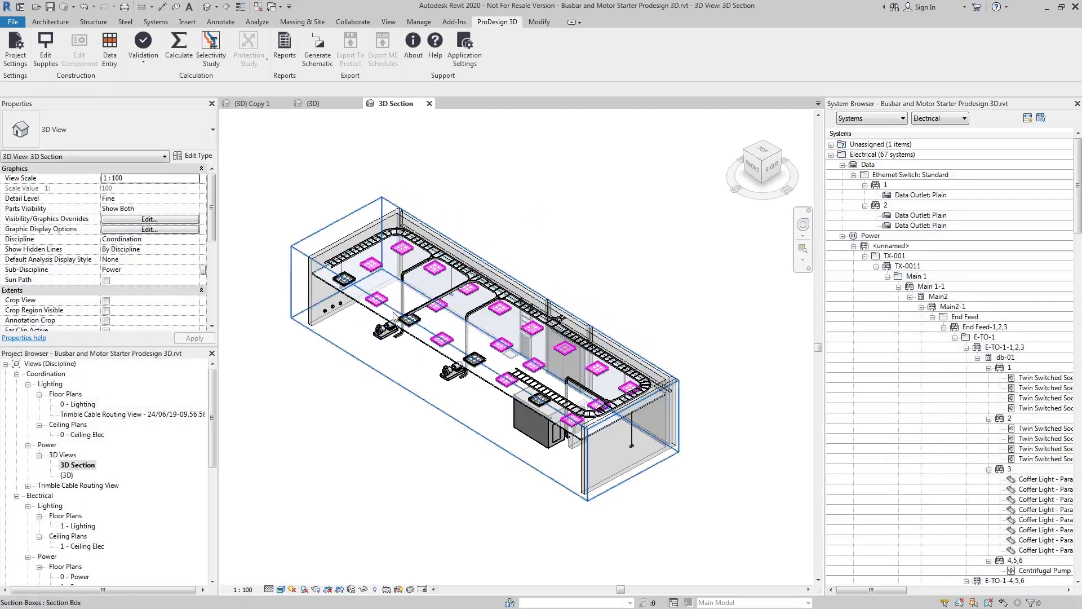
Select all elements in the 3D section, show routes, and dismiss the off-axis warning
left_click(387, 330)
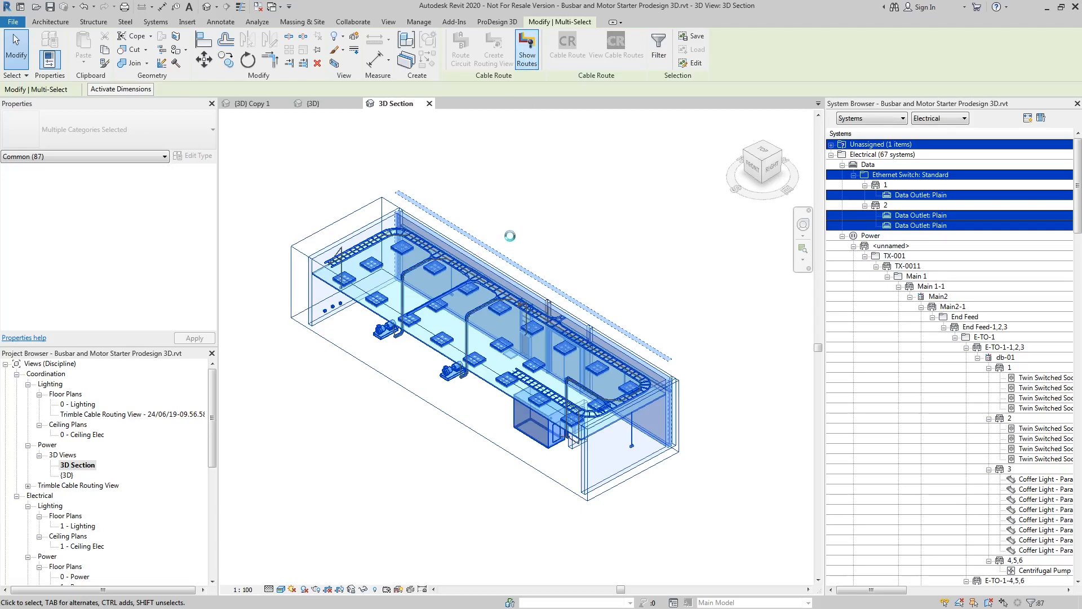
mouse_move(529, 268)
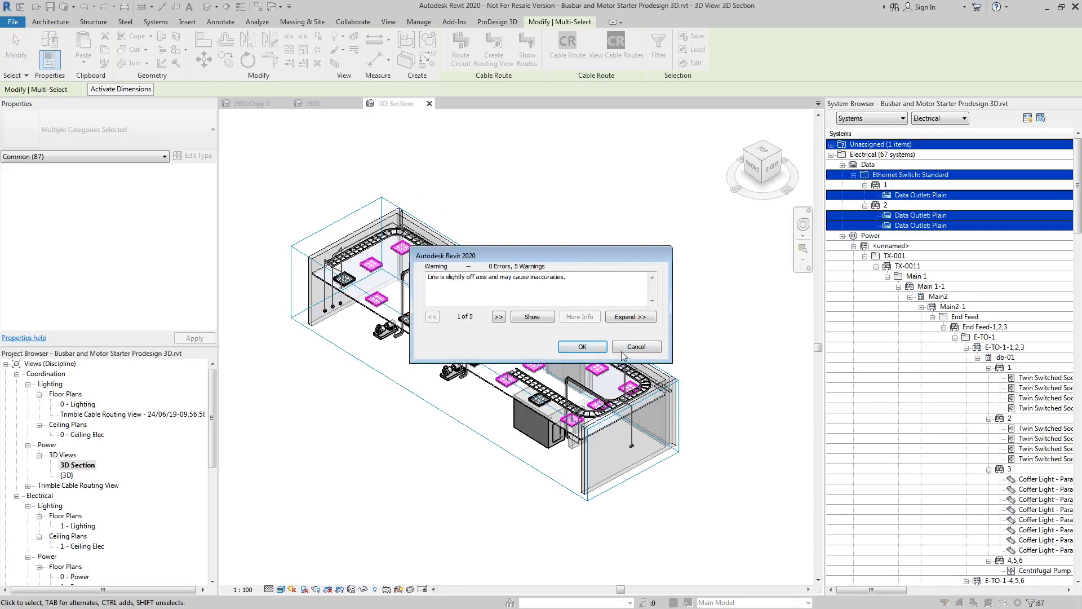
left_click(580, 347)
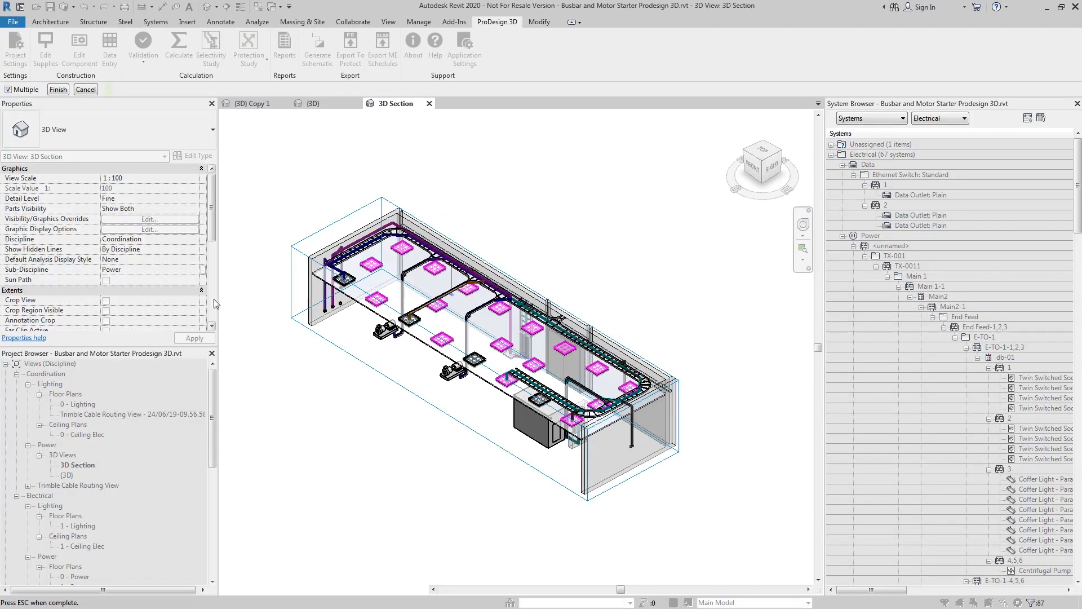
mouse_move(329, 311)
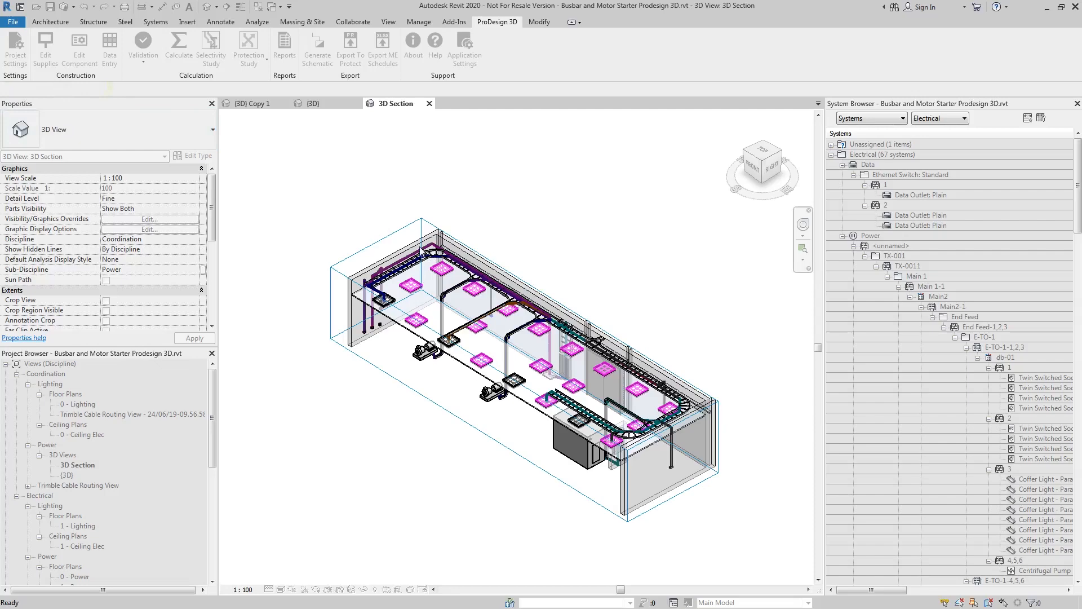
Close the route display and window-select the whole 3D section again
left_click(402, 284)
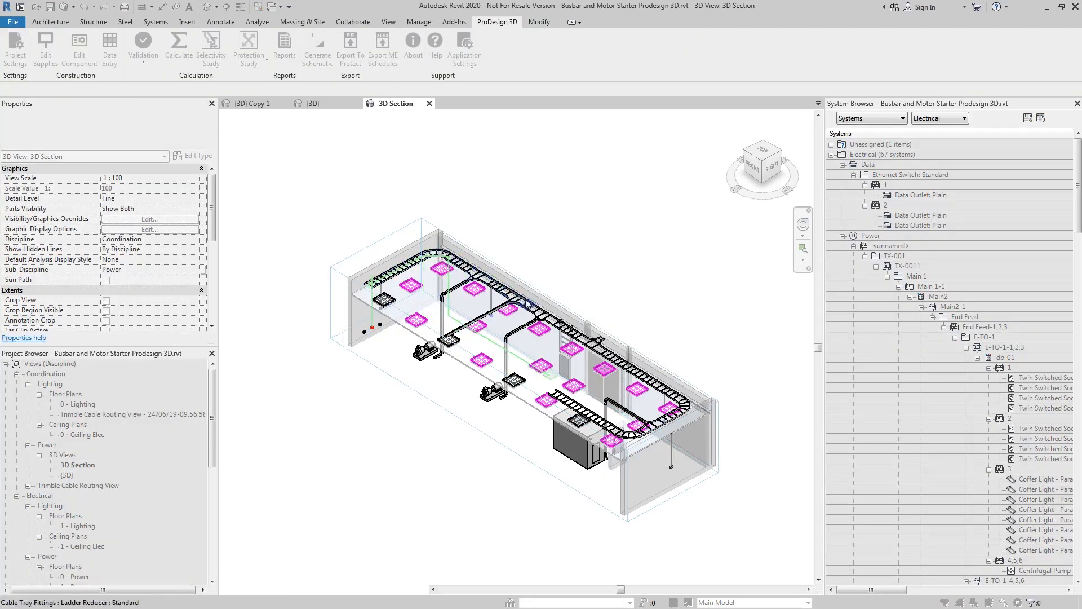
left_click(556, 326)
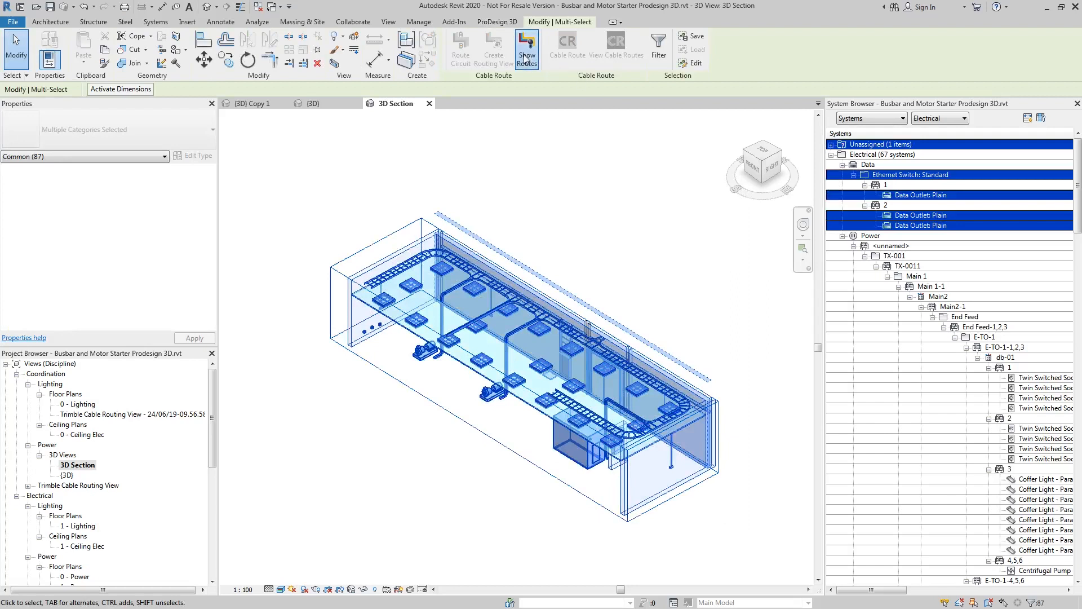
Show routes for all selected elements and accept the off-axis line warning
left_click(526, 46)
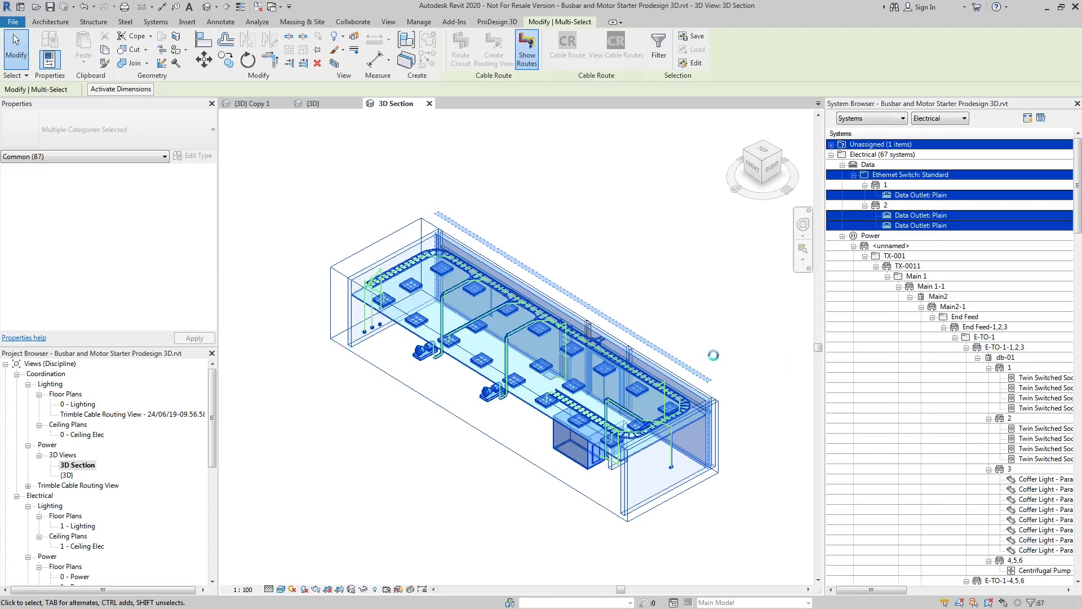
left_click(526, 49)
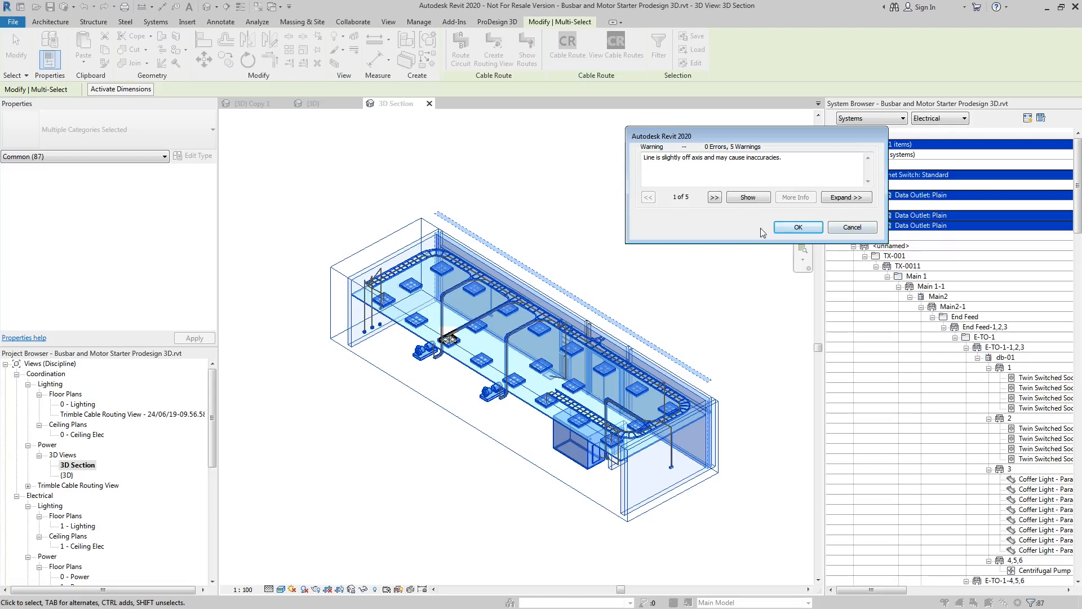
left_click(797, 227)
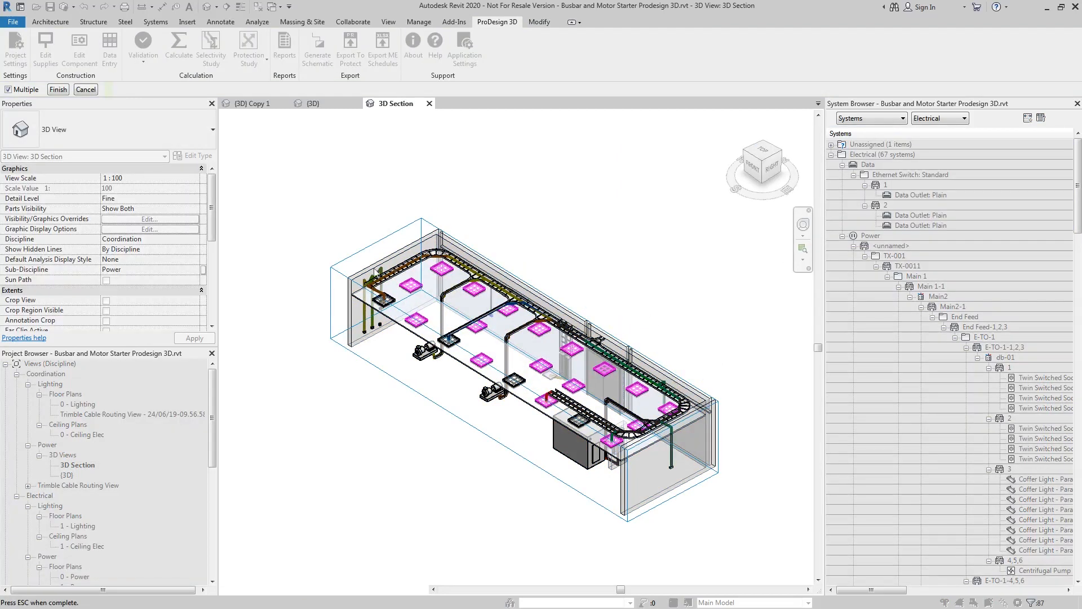
mouse_move(585, 320)
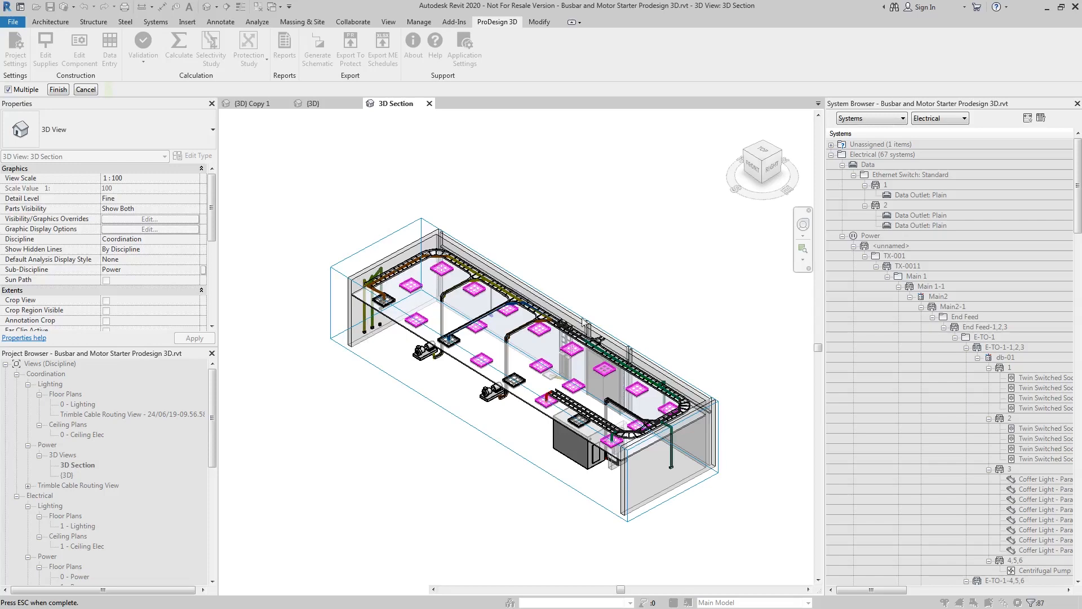
mouse_move(303, 403)
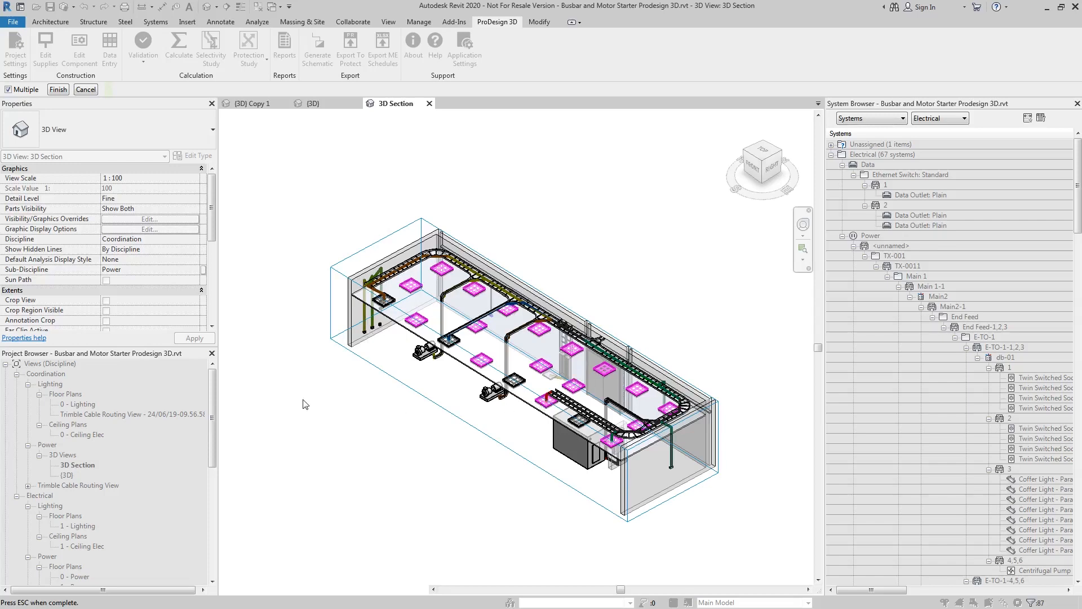
mouse_move(347, 198)
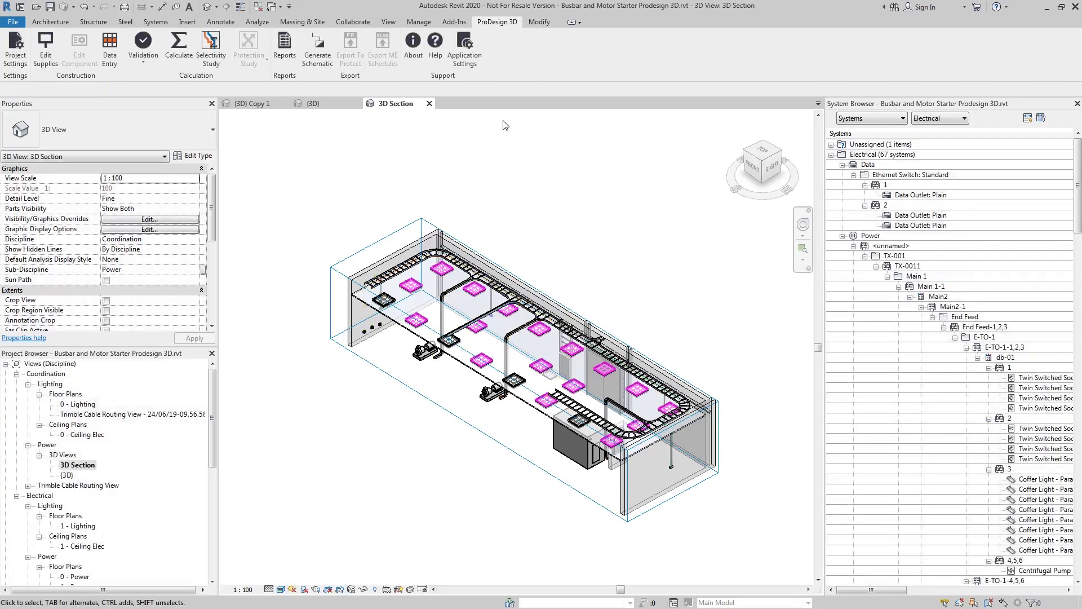
mouse_move(428, 27)
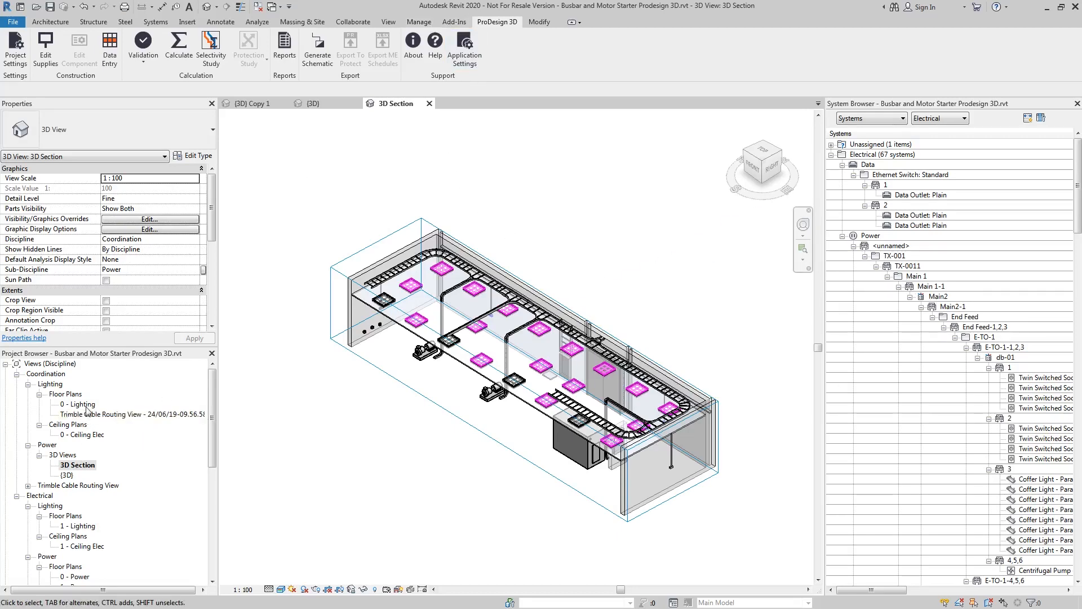
Open the 0 - Lighting floor plan and create a TRMB cable routing view
double_click(77, 404)
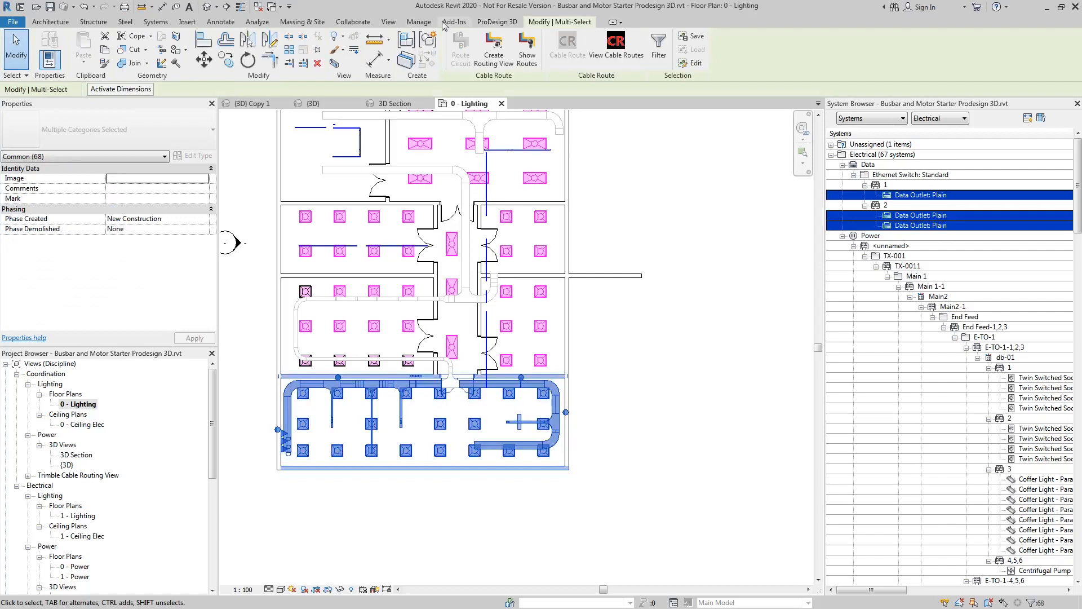
mouse_move(493, 45)
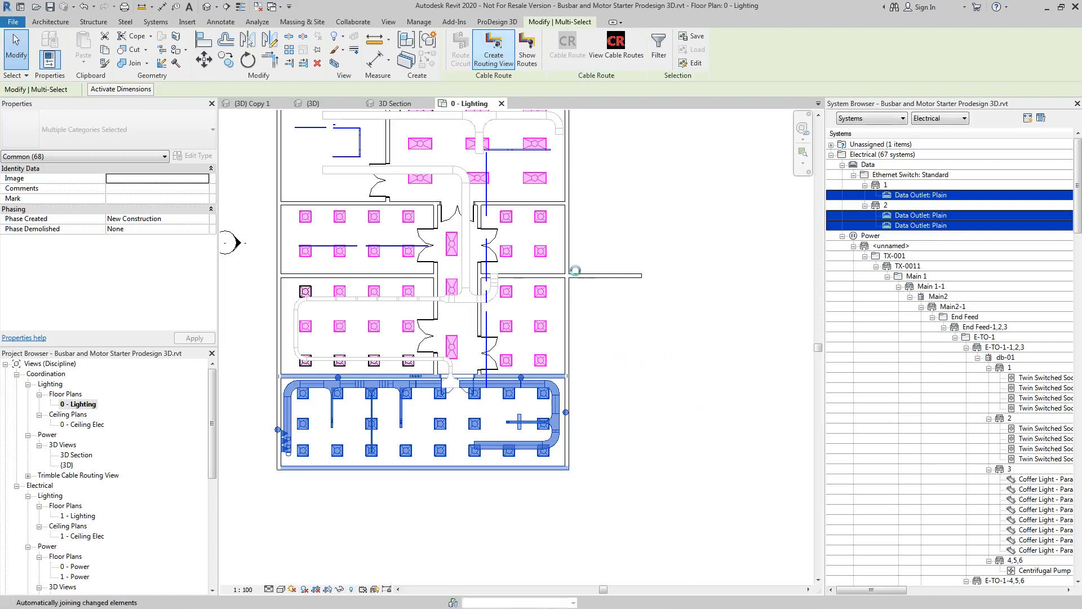
left_click(496, 21)
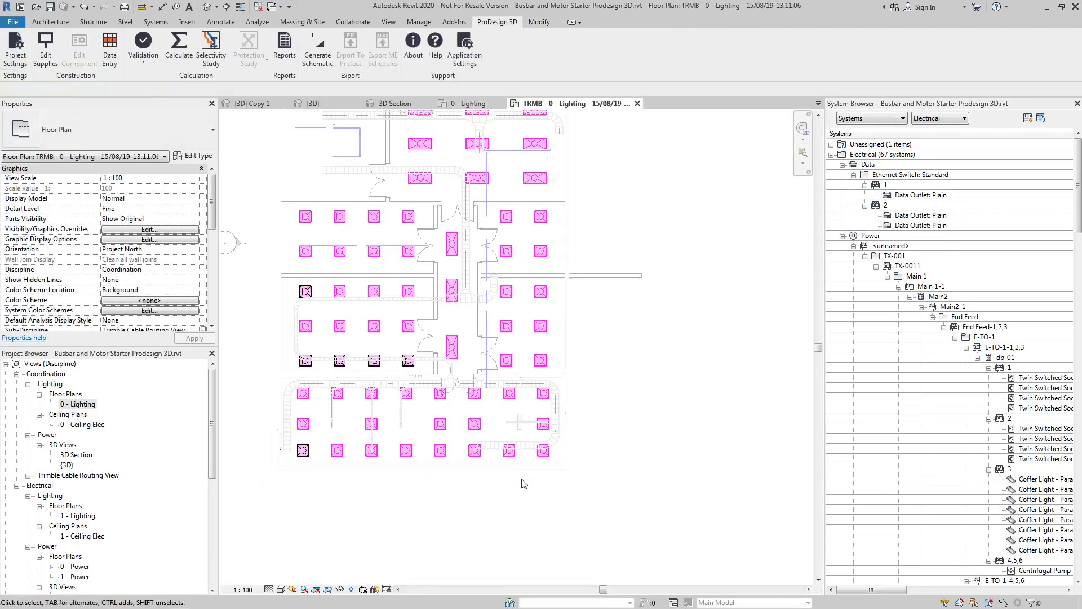
mouse_move(519, 482)
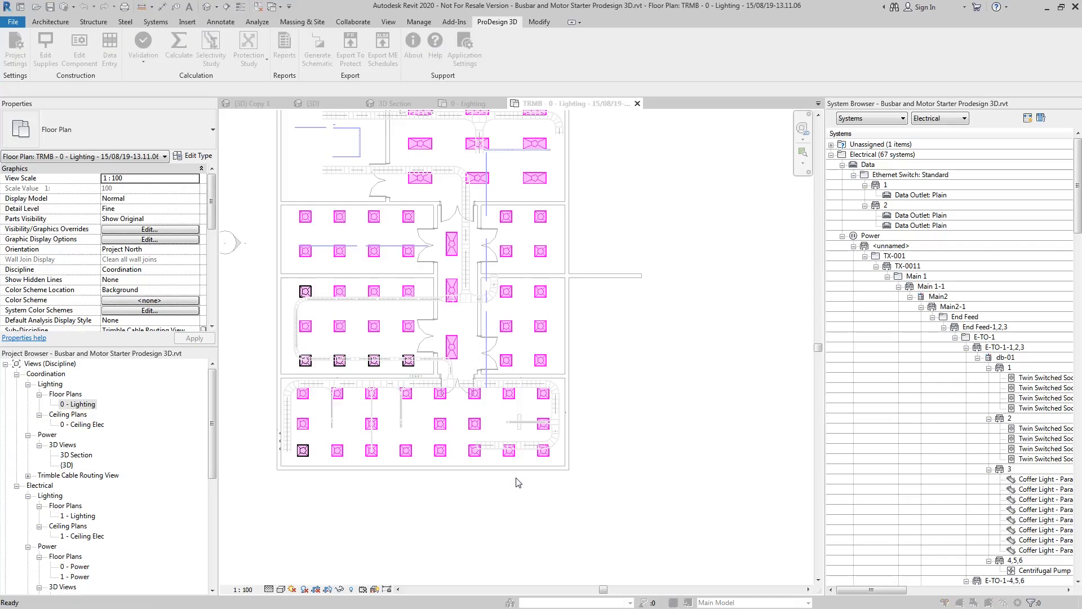
Turn on Trimble Cable Routing Line in the view's Visibility/Graphics overrides
left_click(149, 228)
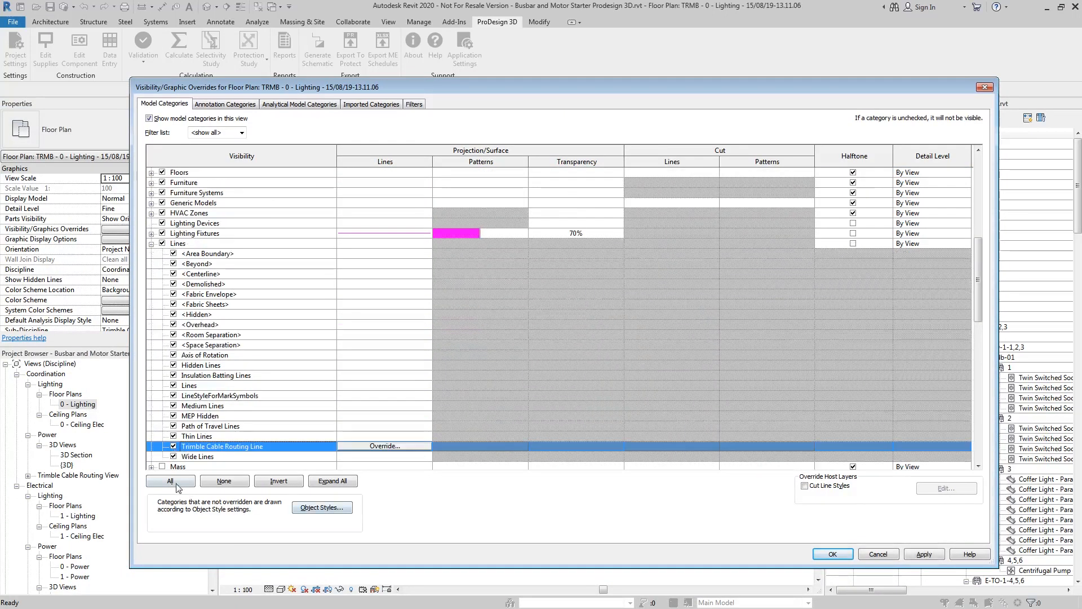
left_click(170, 480)
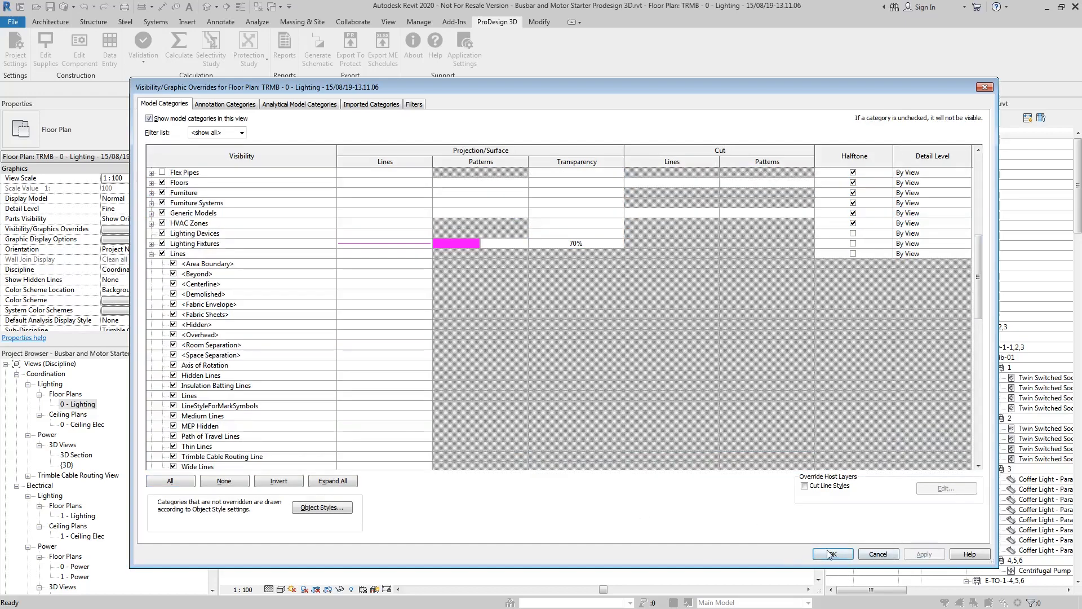
left_click(832, 553)
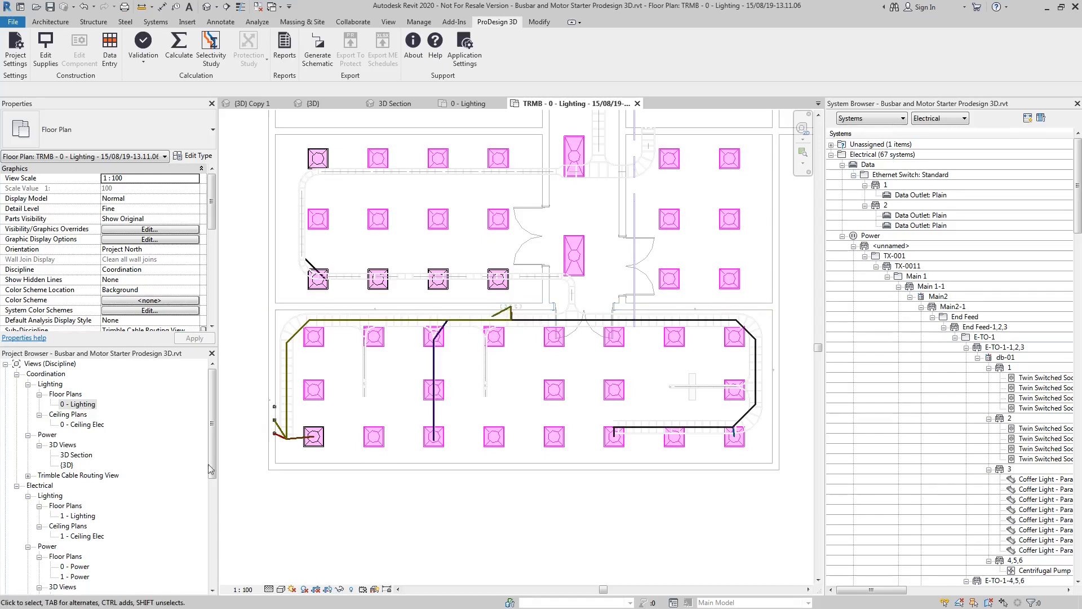
mouse_move(745, 422)
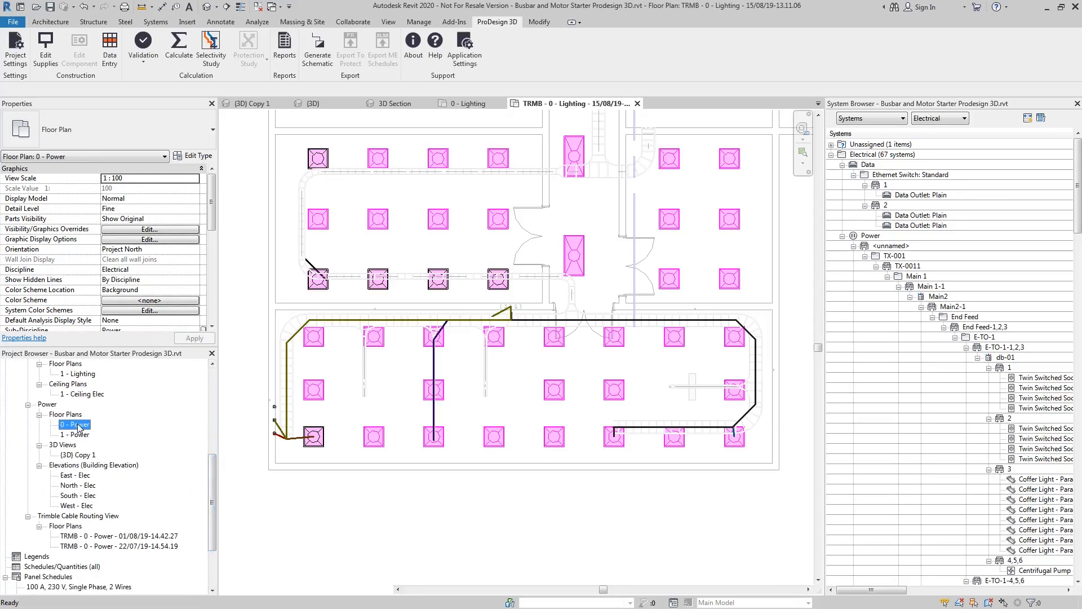
Open the 0 - Power floor plan from the Project Browser
double_click(74, 424)
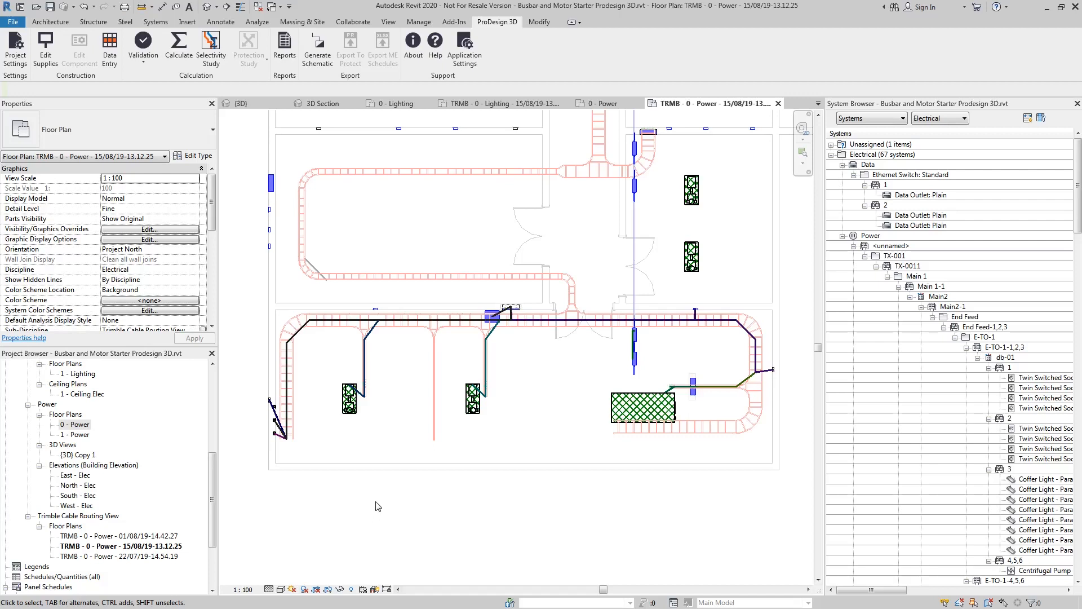
mouse_move(461, 509)
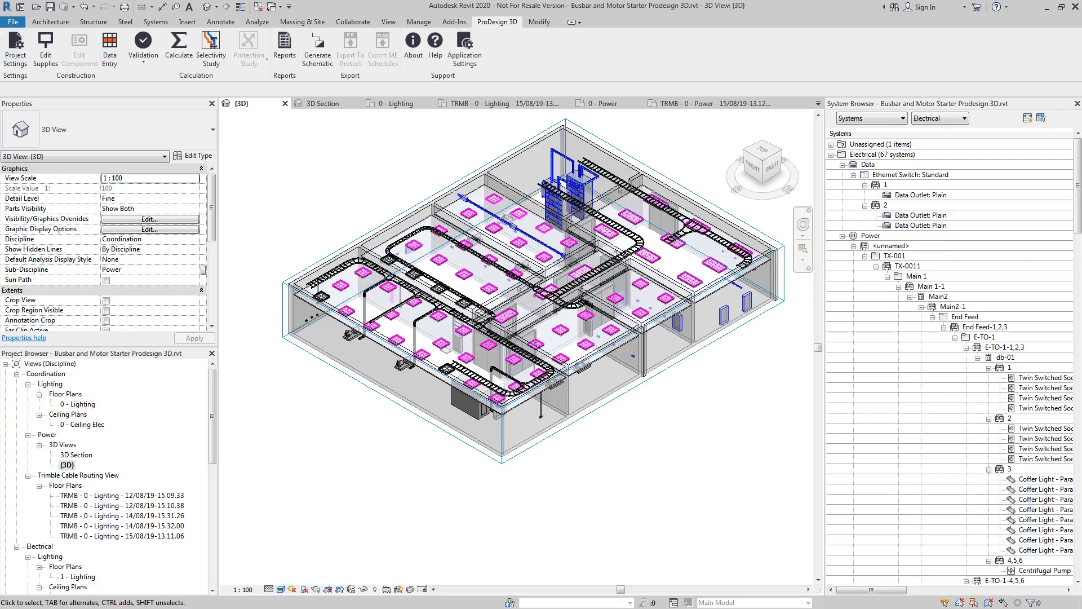
Open ProDesign Data Entry and dock it along the bottom of the screen
left_click(109, 48)
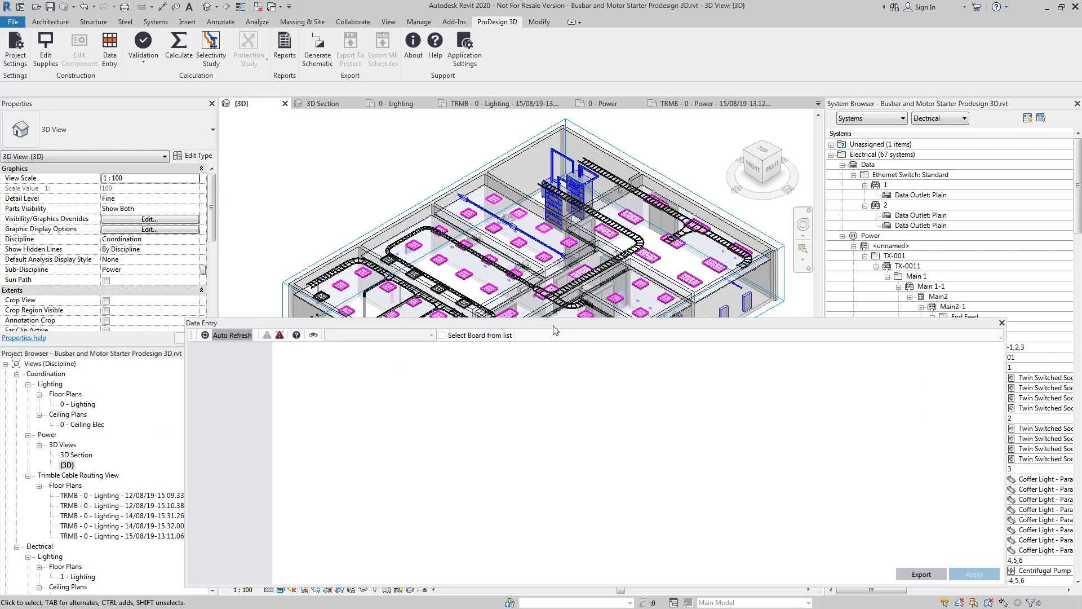
left_click(1002, 323)
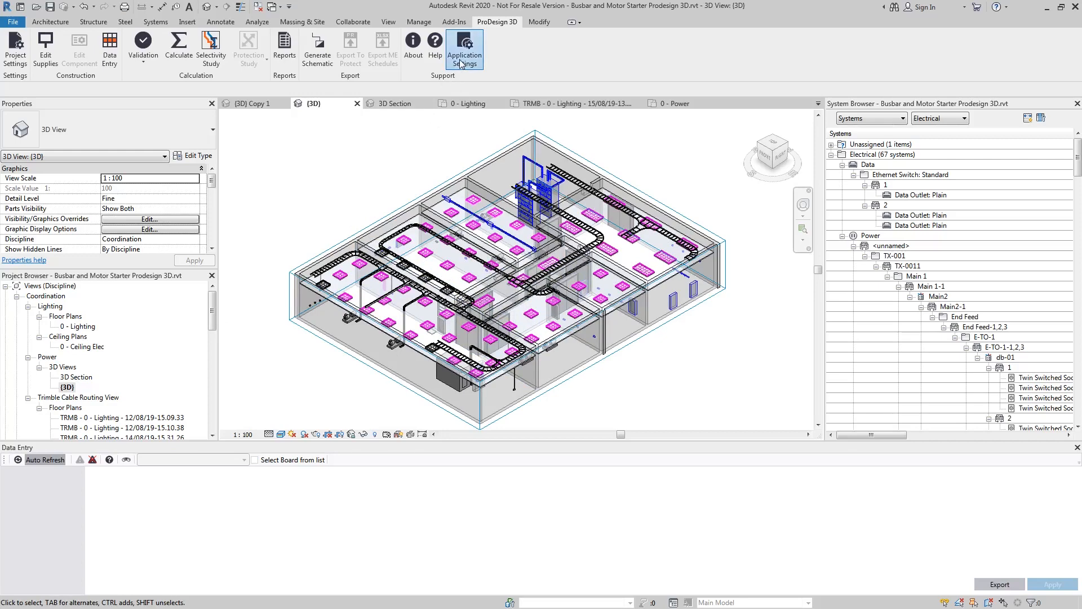
Enable 'Select Board from list' in the Data Entry application settings and confirm
left_click(465, 49)
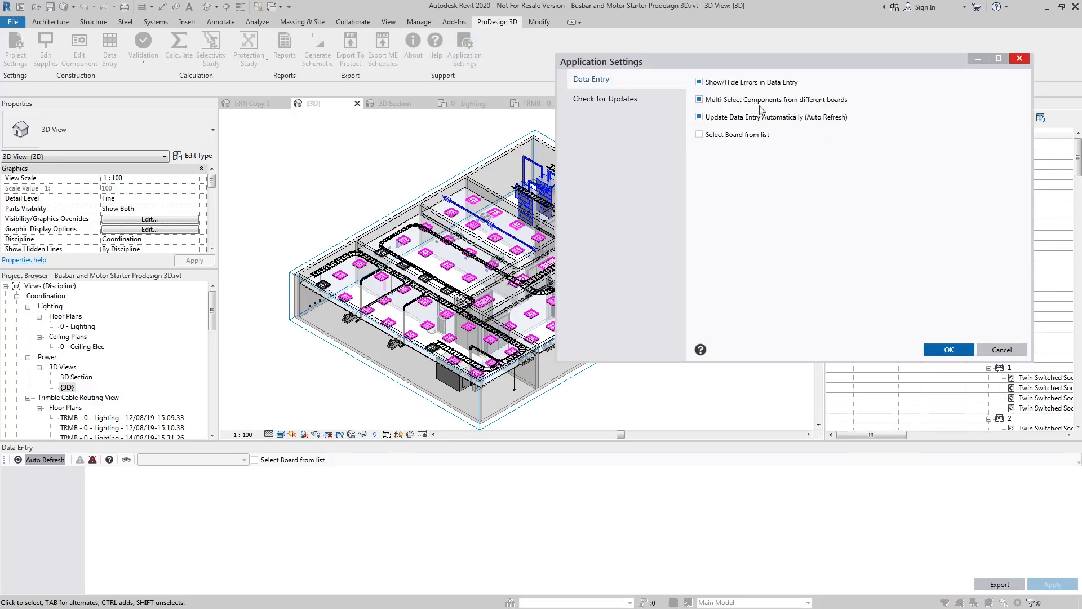
left_click(699, 134)
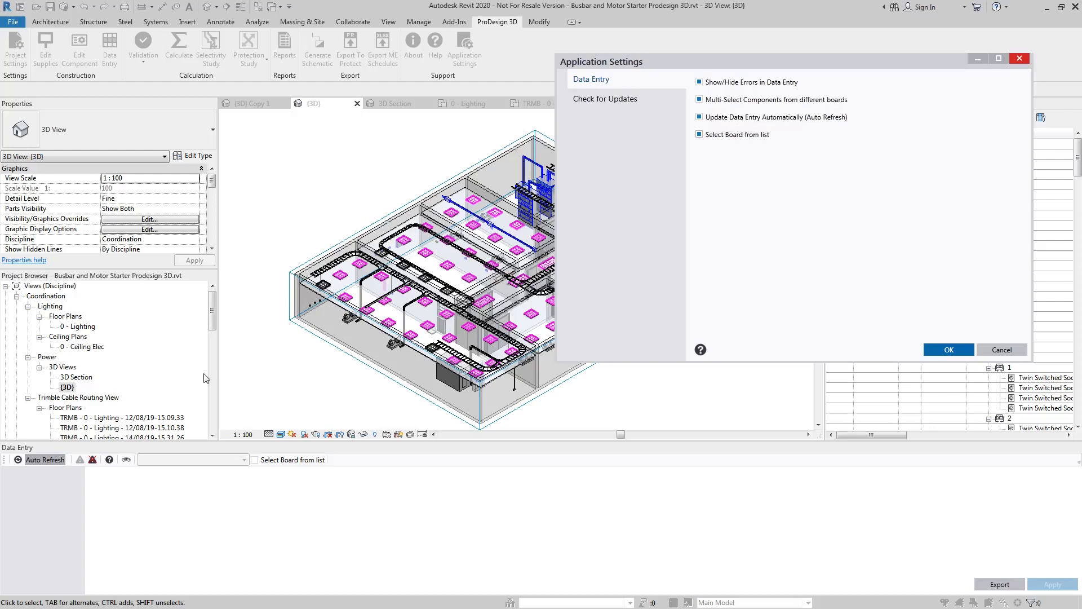
mouse_move(791, 199)
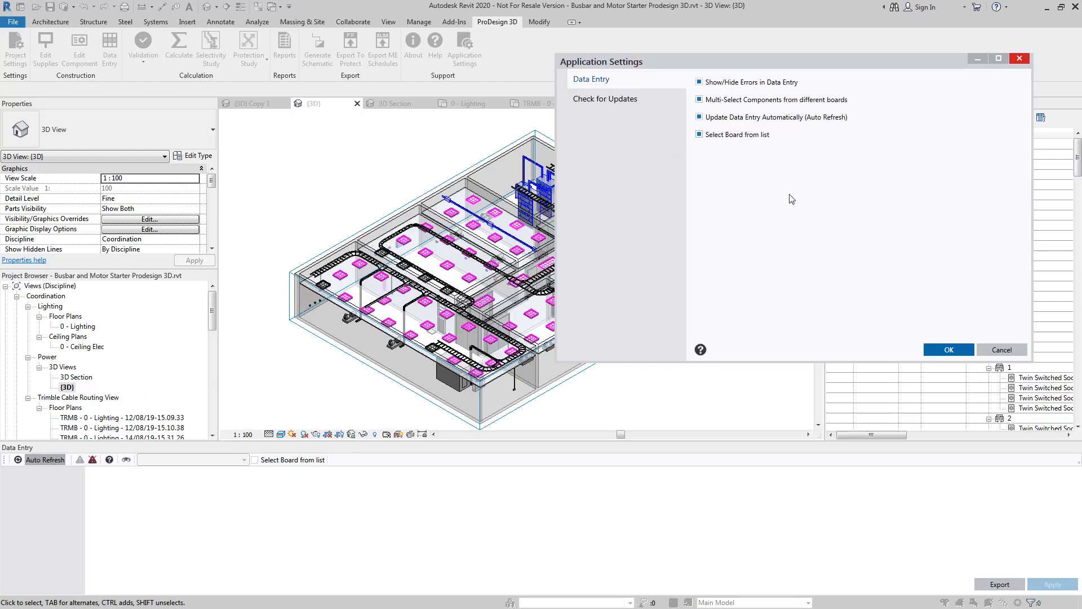
mouse_move(229, 466)
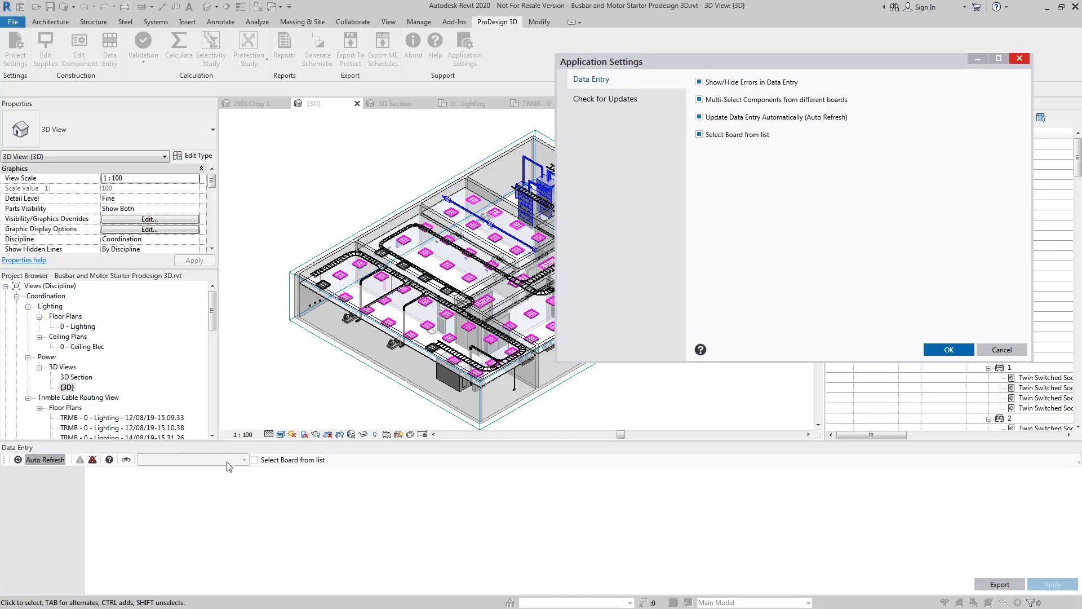
left_click(946, 349)
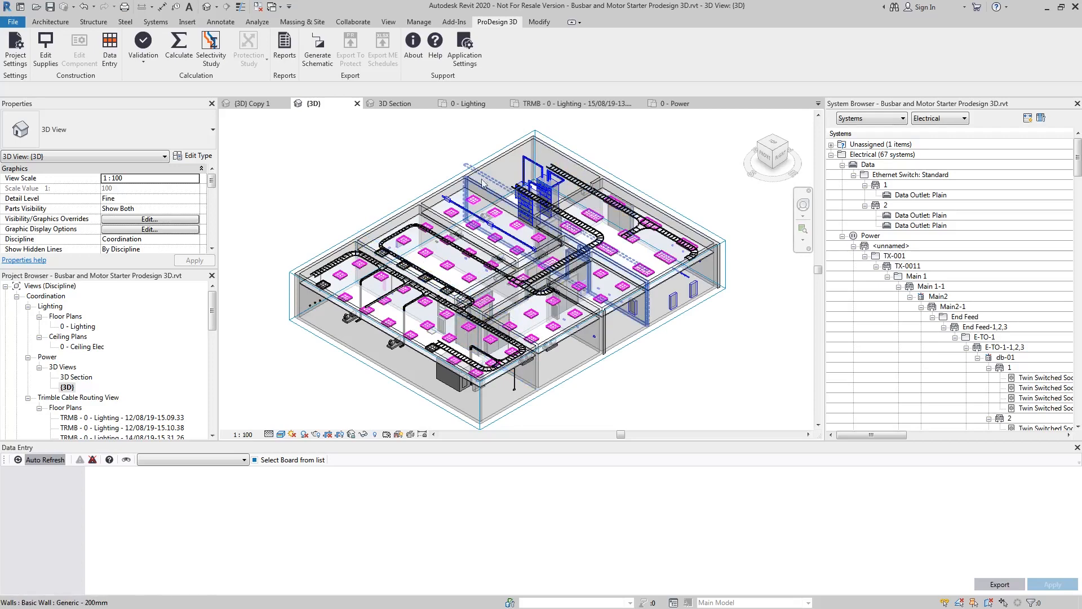
Select boards DB-04 and DB-06 and list their circuits' cable protection data
left_click(535, 319)
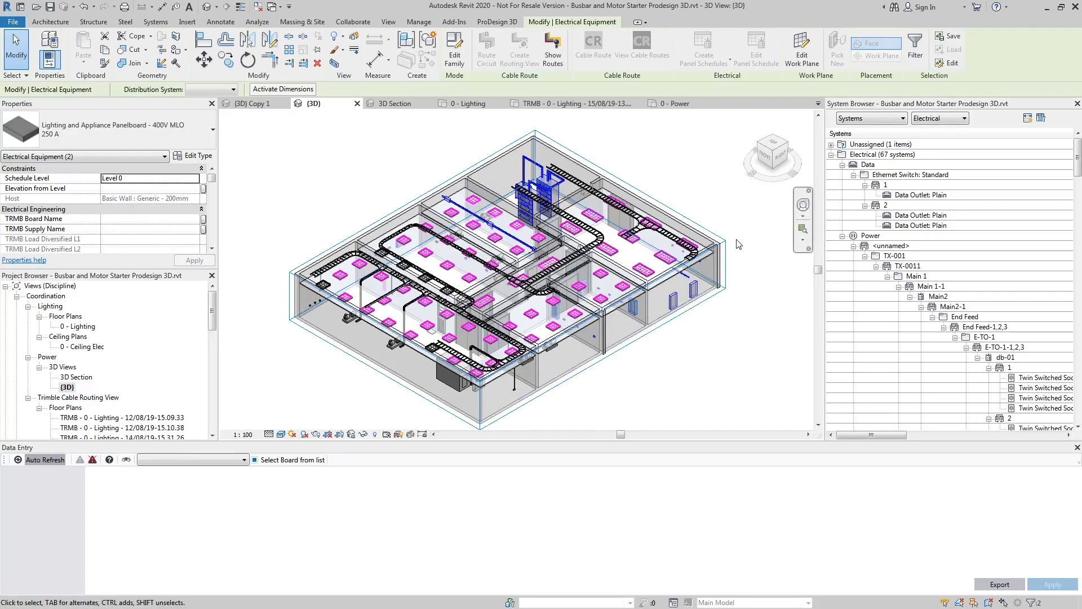
left_click(555, 311)
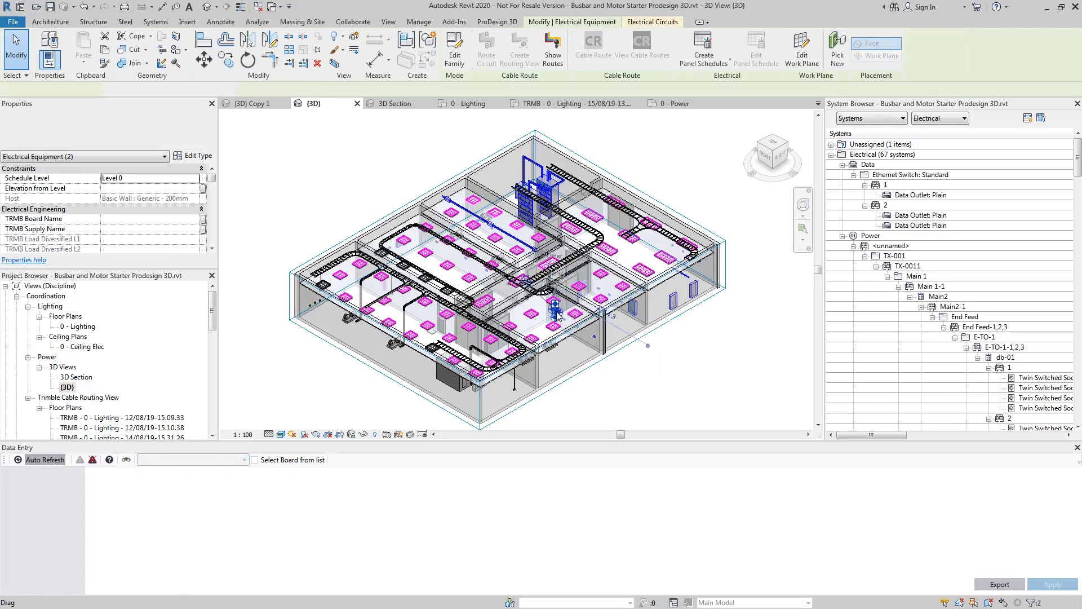
left_click(552, 303)
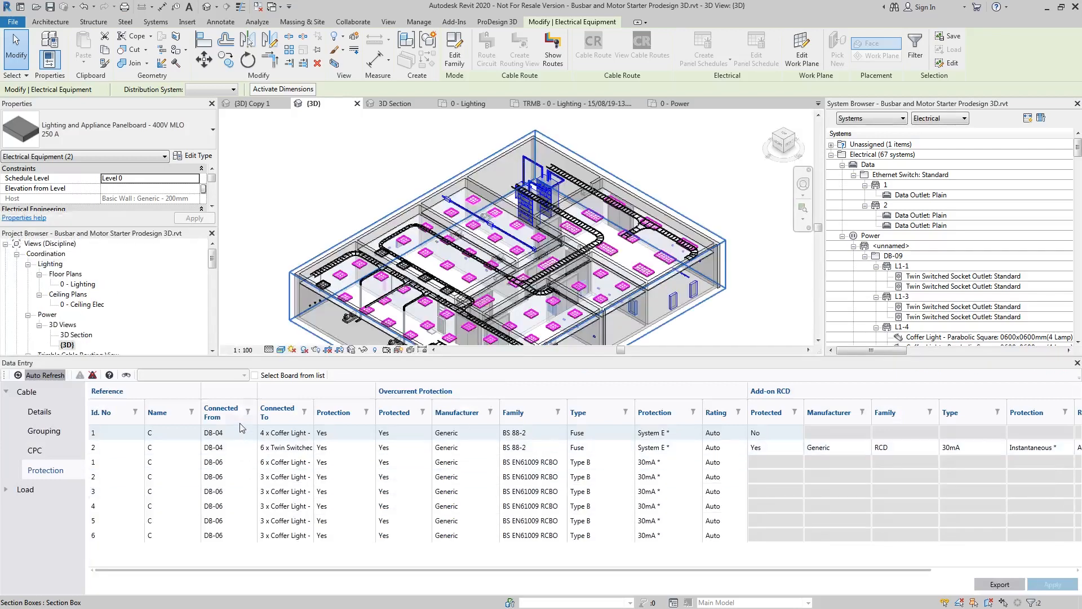
Assign Generic BS EN60898 MCB Type C as the protective device for all circuits
left_click(221, 461)
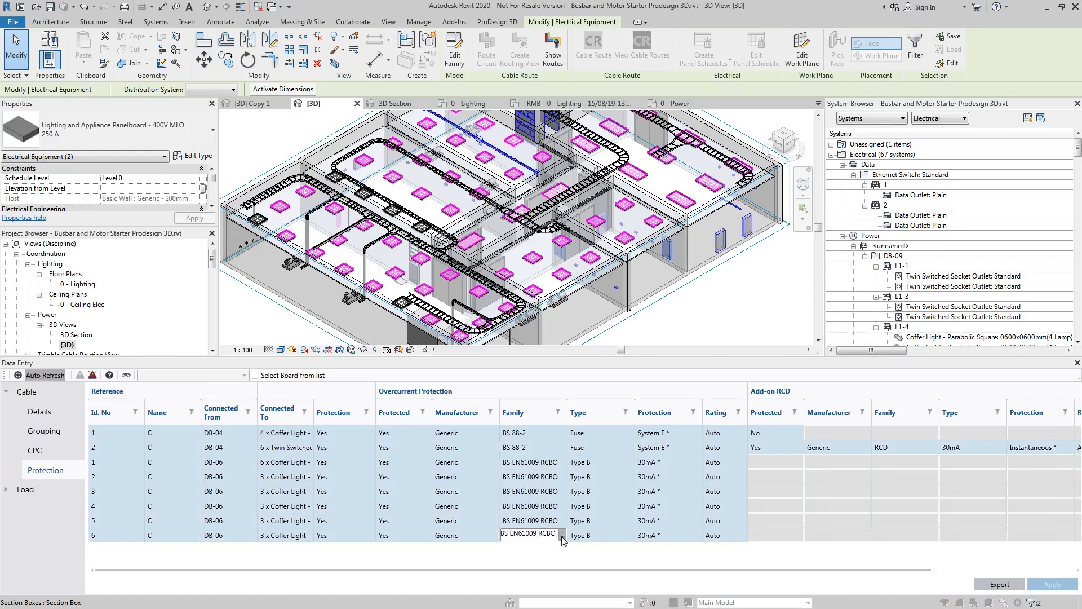
left_click(561, 535)
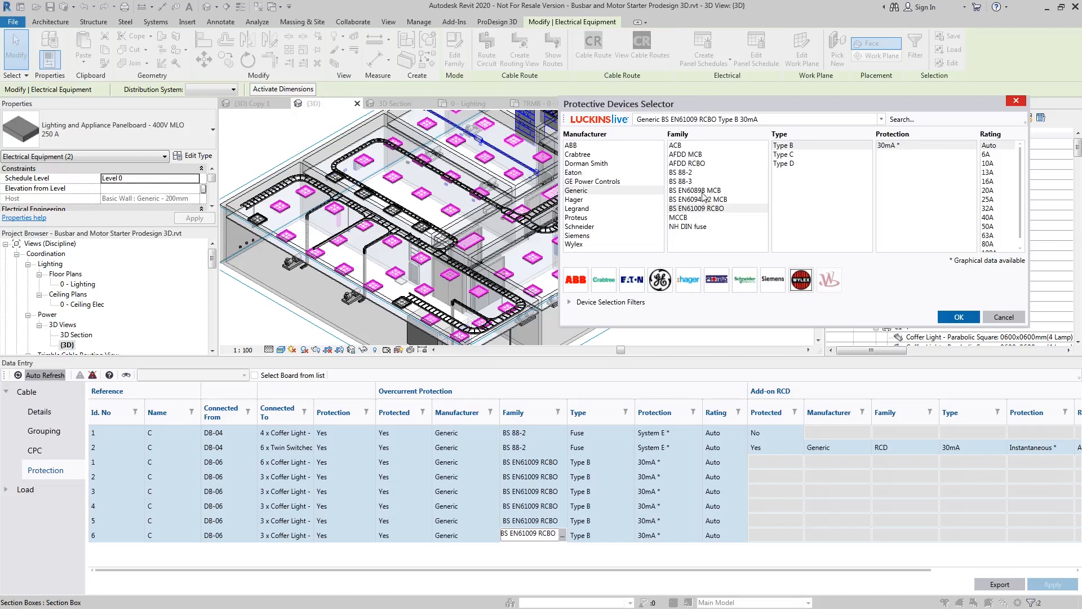
left_click(699, 189)
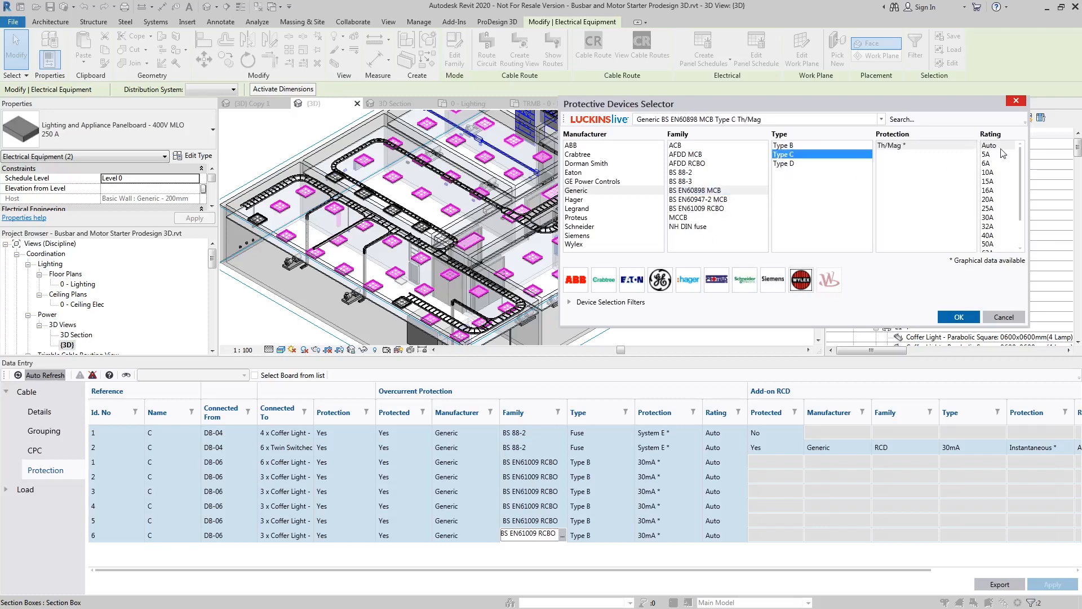
left_click(957, 317)
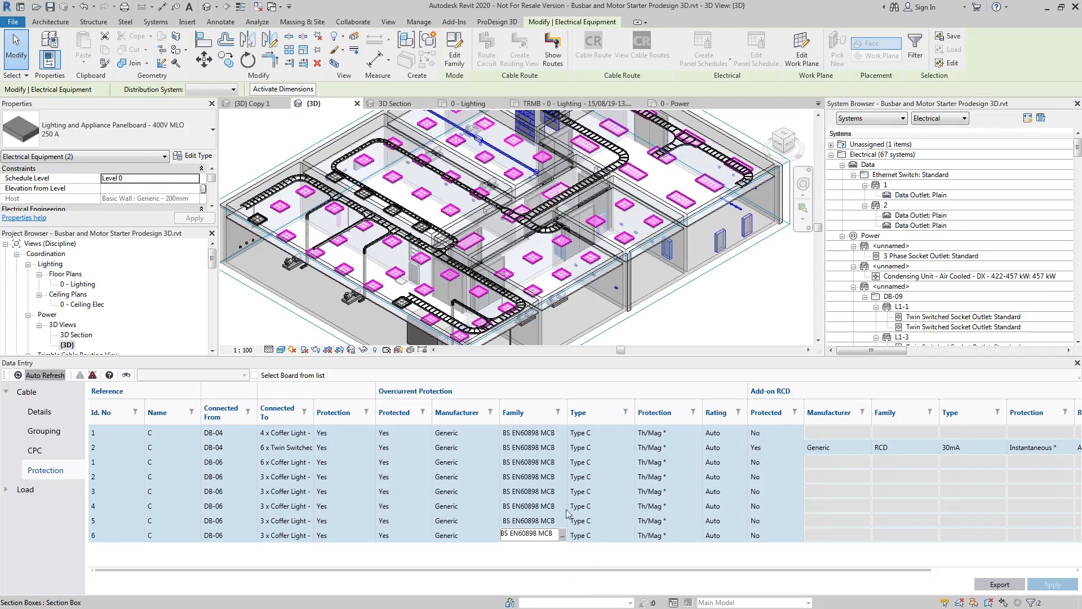
left_click(40, 411)
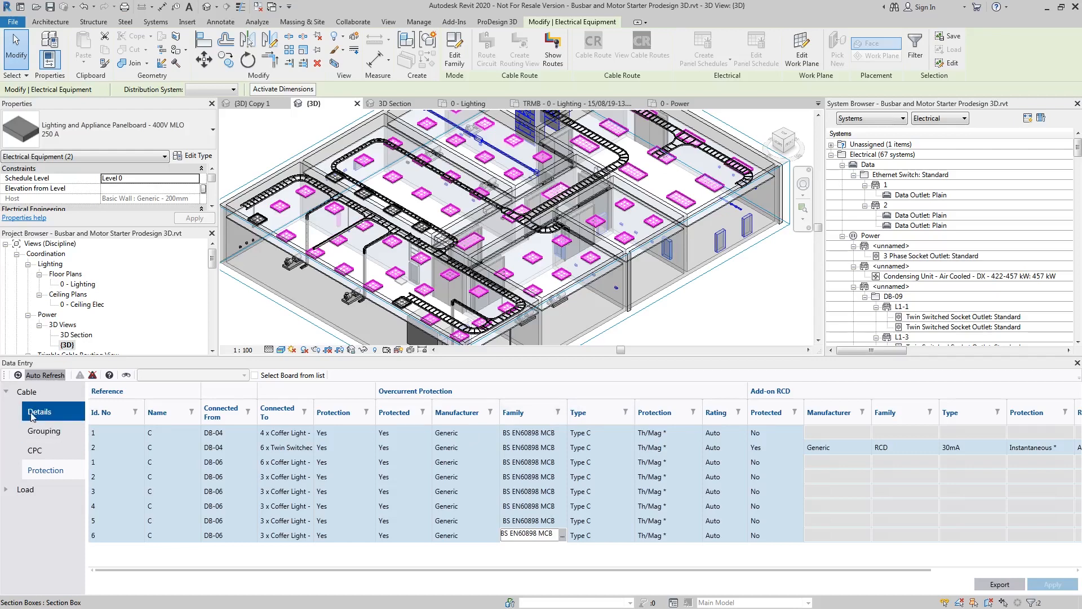
Switch to the Cable Details view and browse the DB-04 and DB-06 circuit rows
left_click(39, 411)
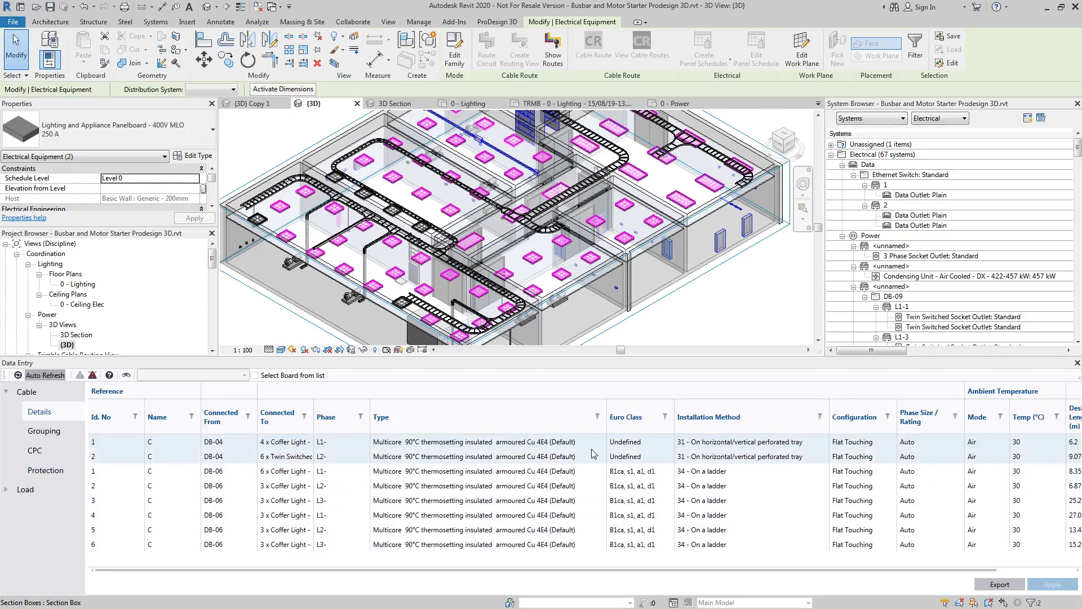
left_click(227, 441)
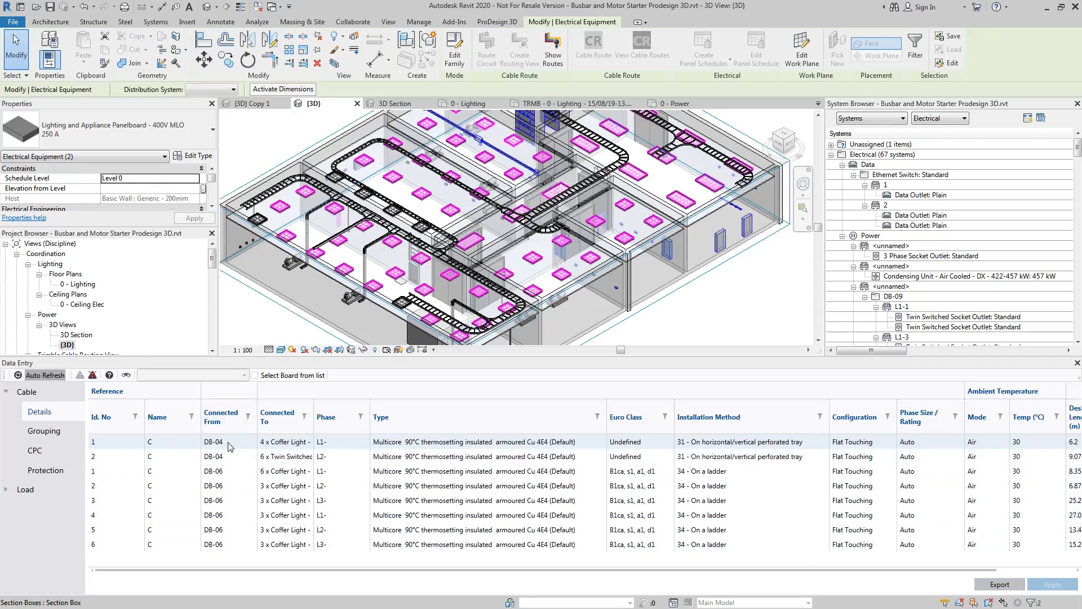
left_click(231, 456)
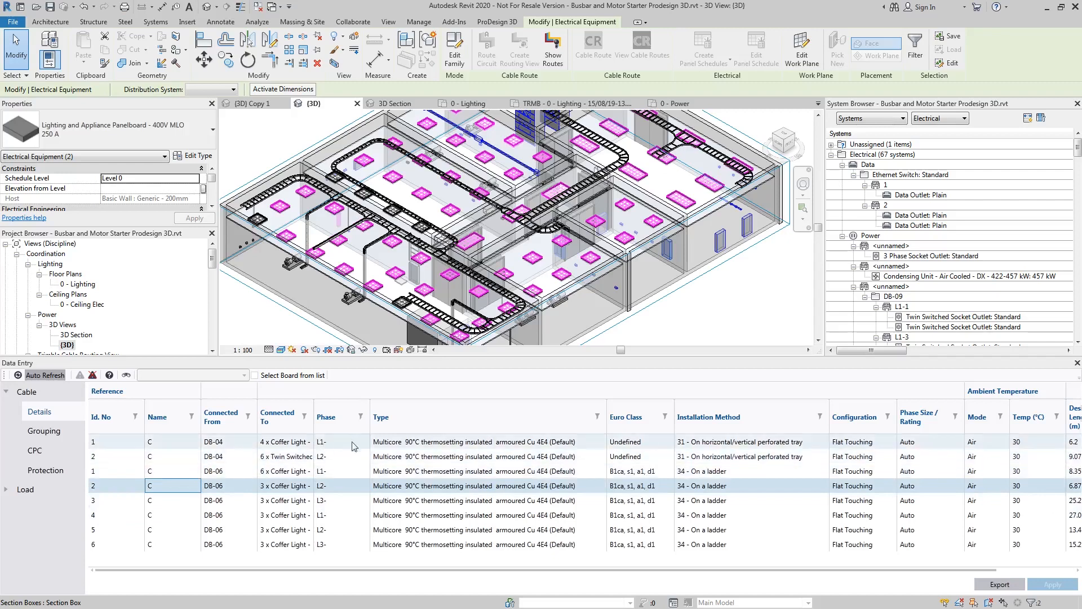
left_click(338, 442)
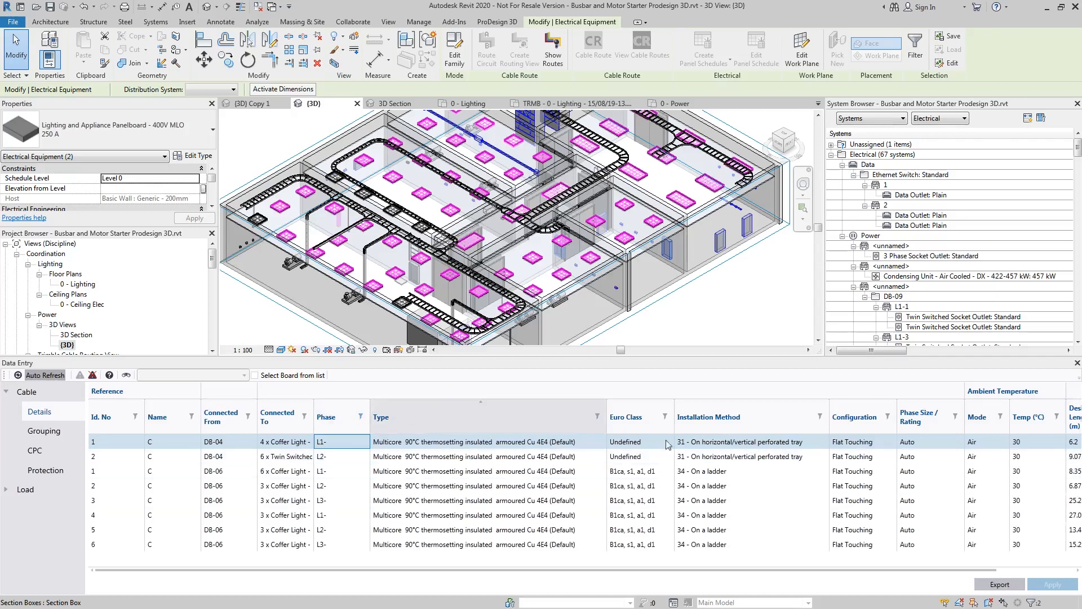
Select both DB-04 rows' Euro Class cells and show the available Euro class values
left_click(635, 440)
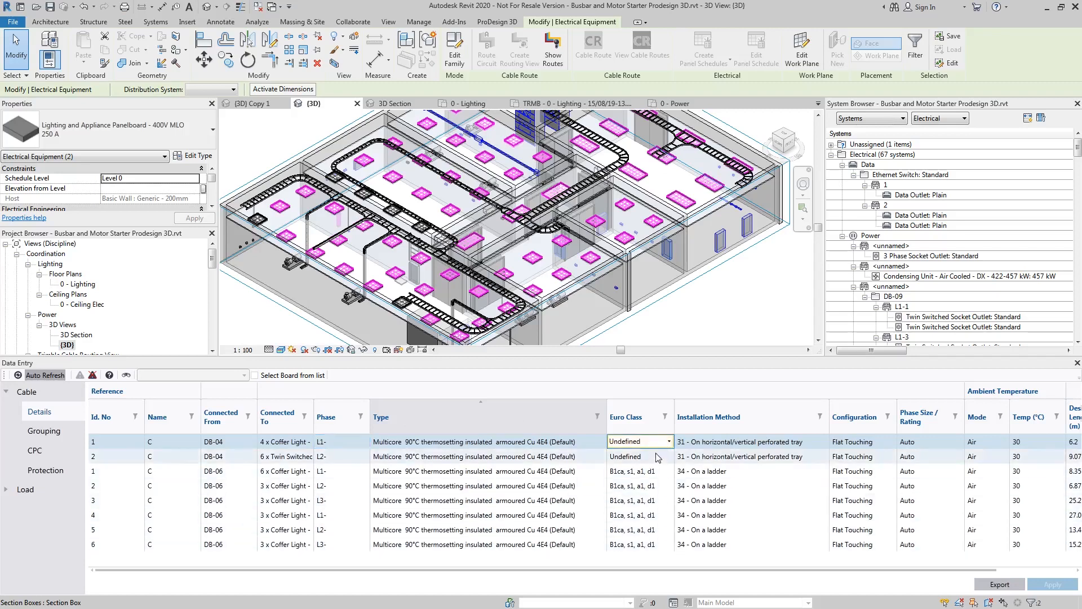
left_click(635, 456)
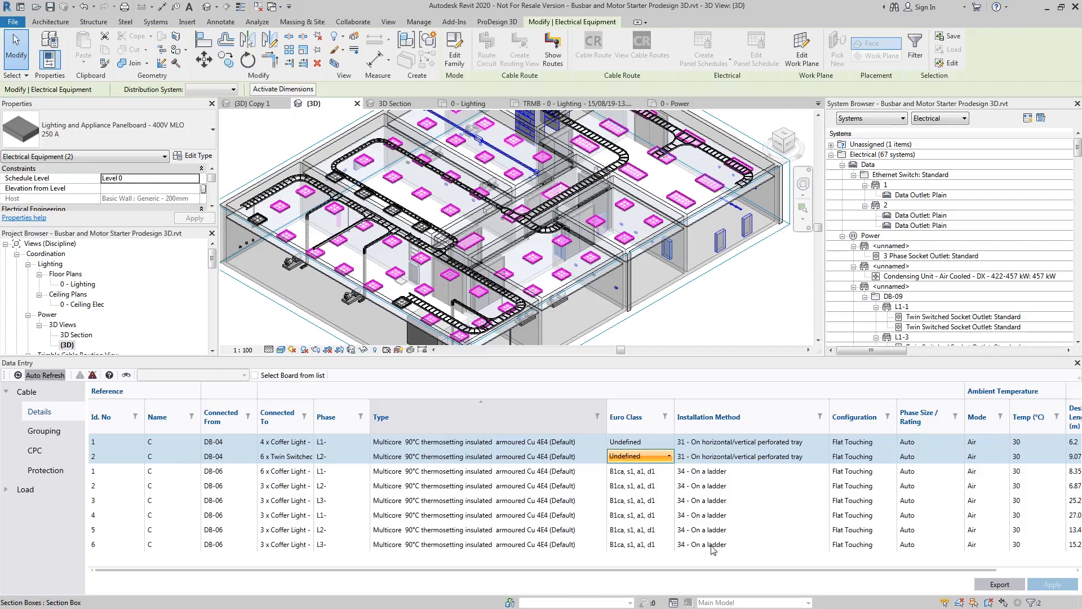
mouse_move(715, 576)
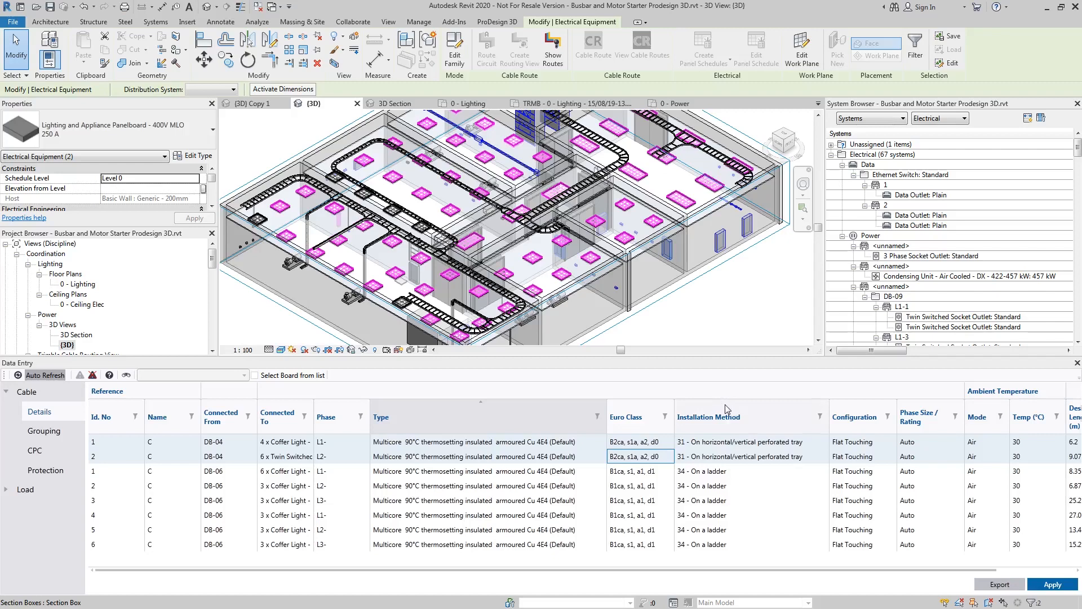
Set all circuits' cable type to Multicore 70°C thermoplastic insulated armoured Cu 4D4
left_click(477, 441)
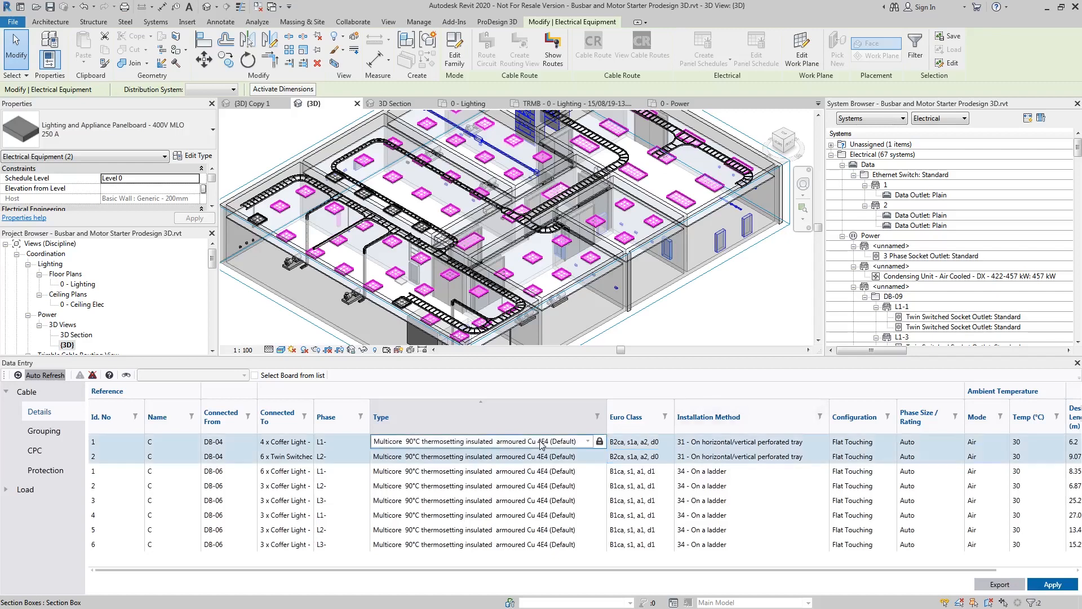
left_click(483, 544)
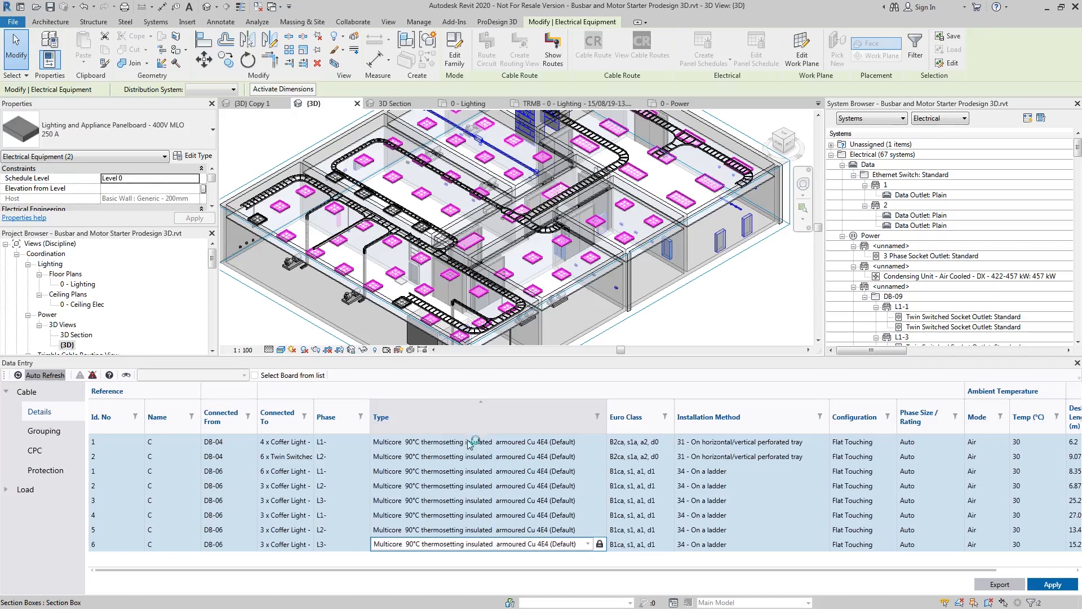
mouse_move(466, 436)
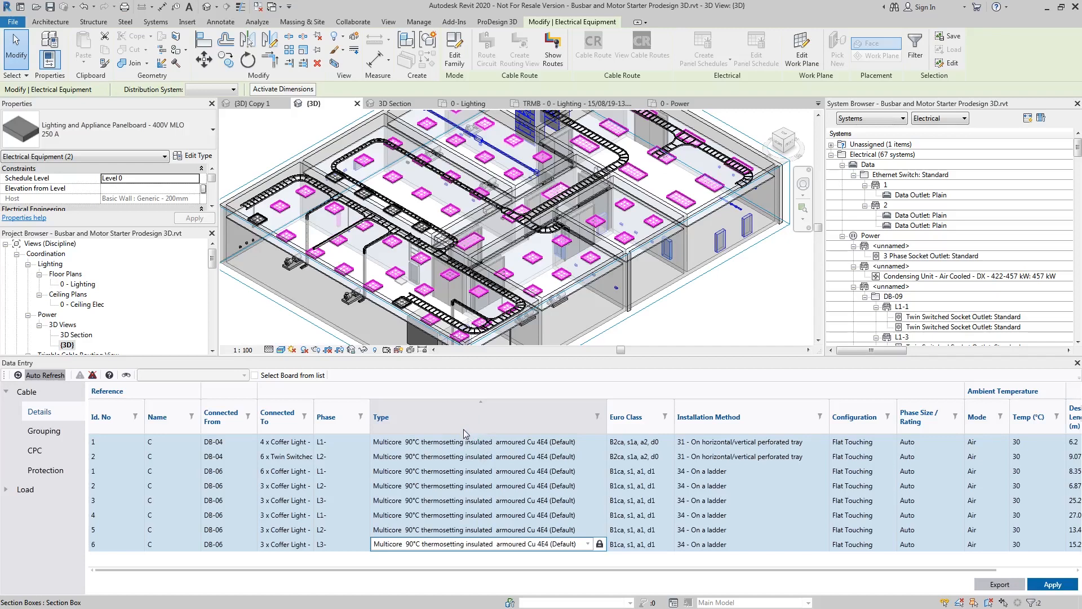
left_click(476, 544)
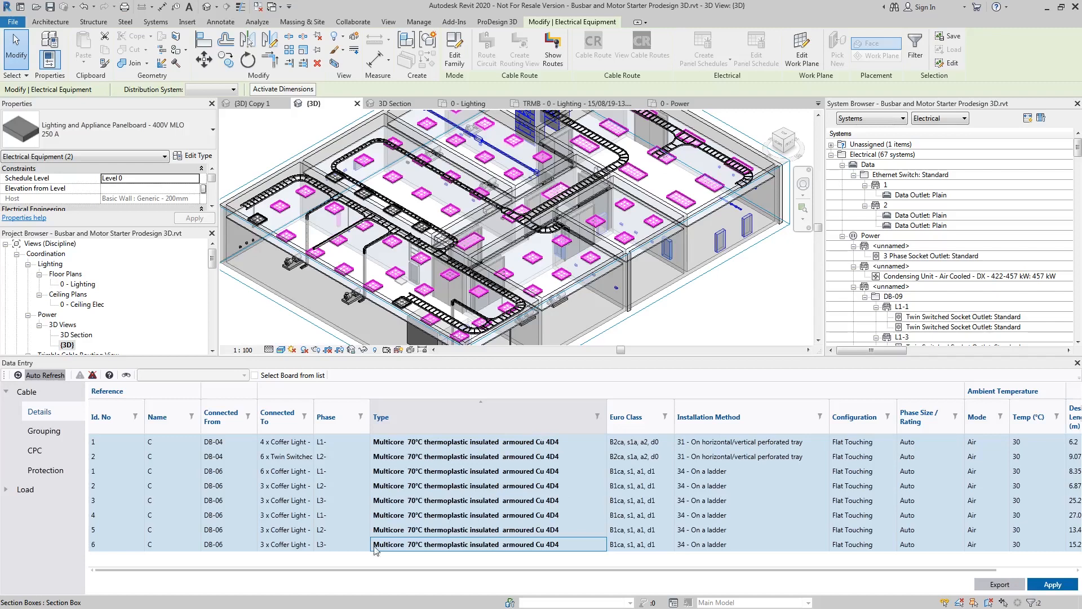
mouse_move(553, 562)
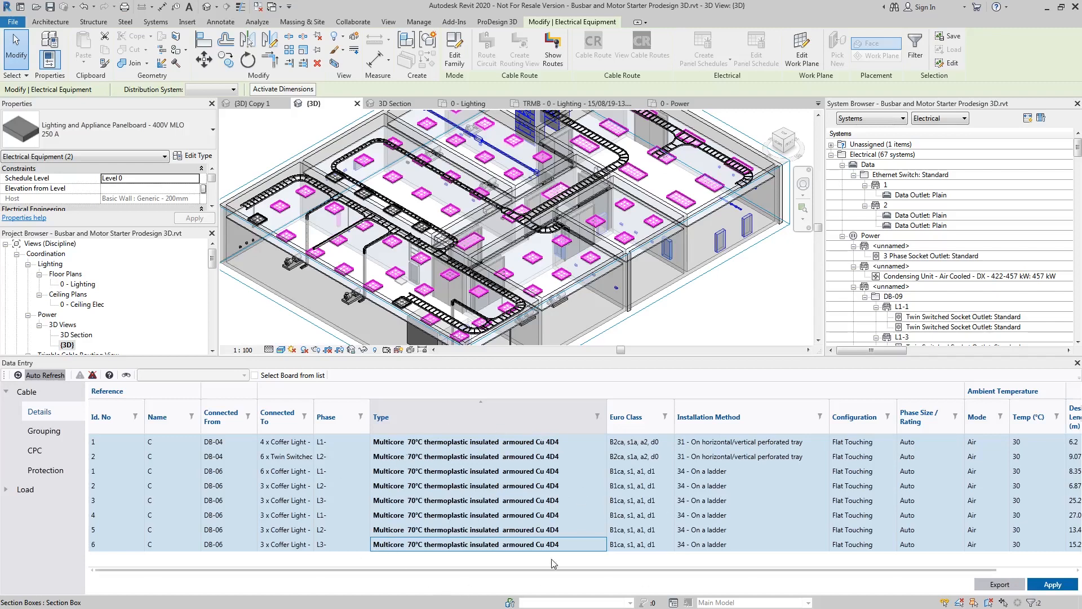
mouse_move(584, 547)
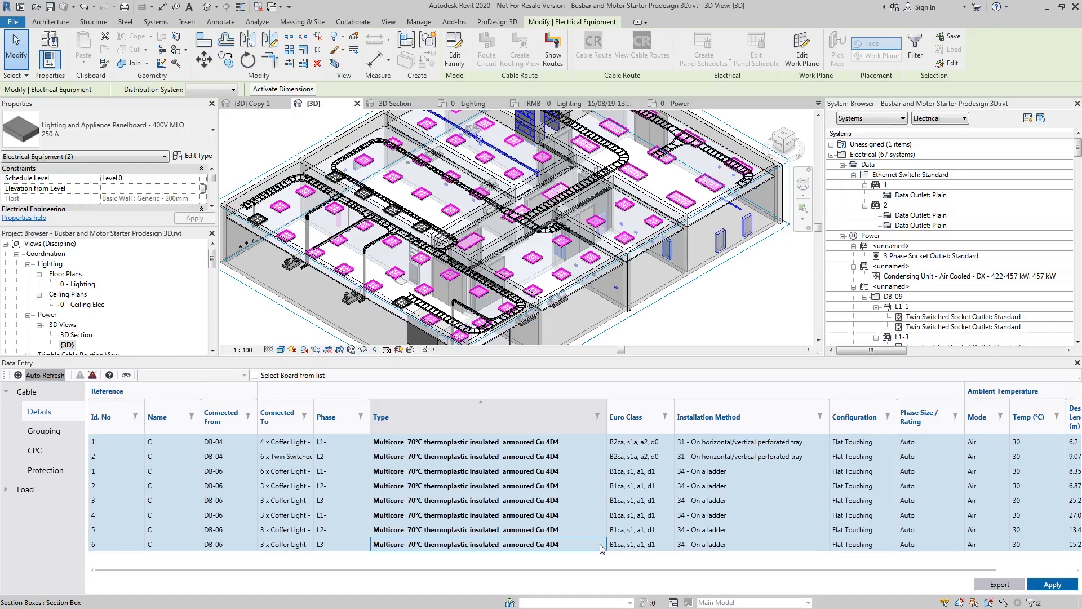
Revert all circuits to Multicore 90°C thermosetting insulated armoured Cu 4E4 cable
left_click(488, 544)
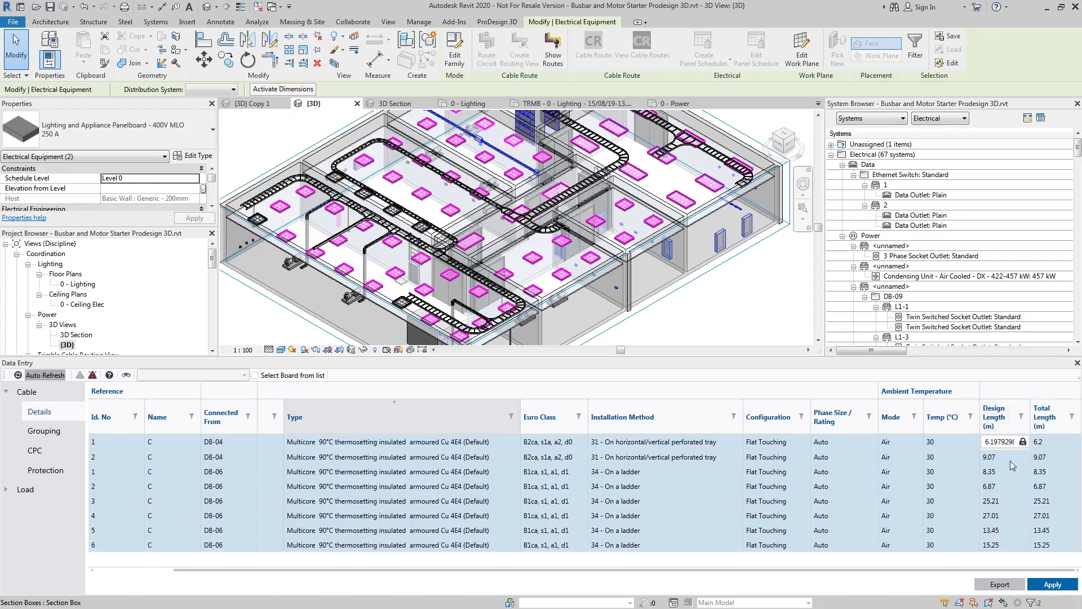
mouse_move(941, 430)
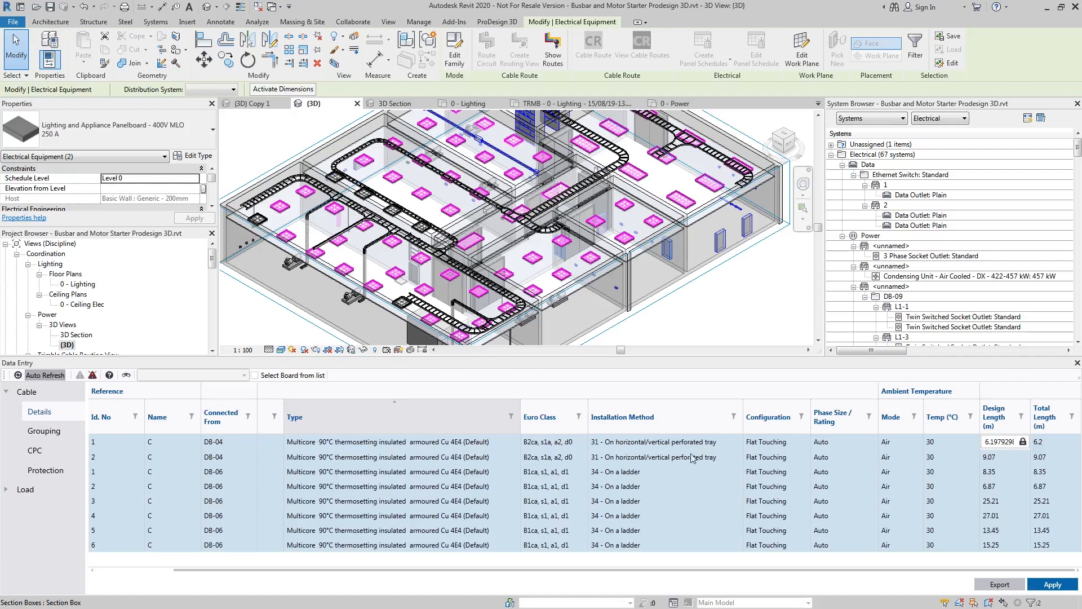
Set the installation method of all eight circuits to 34 - On a ladder
left_click(660, 440)
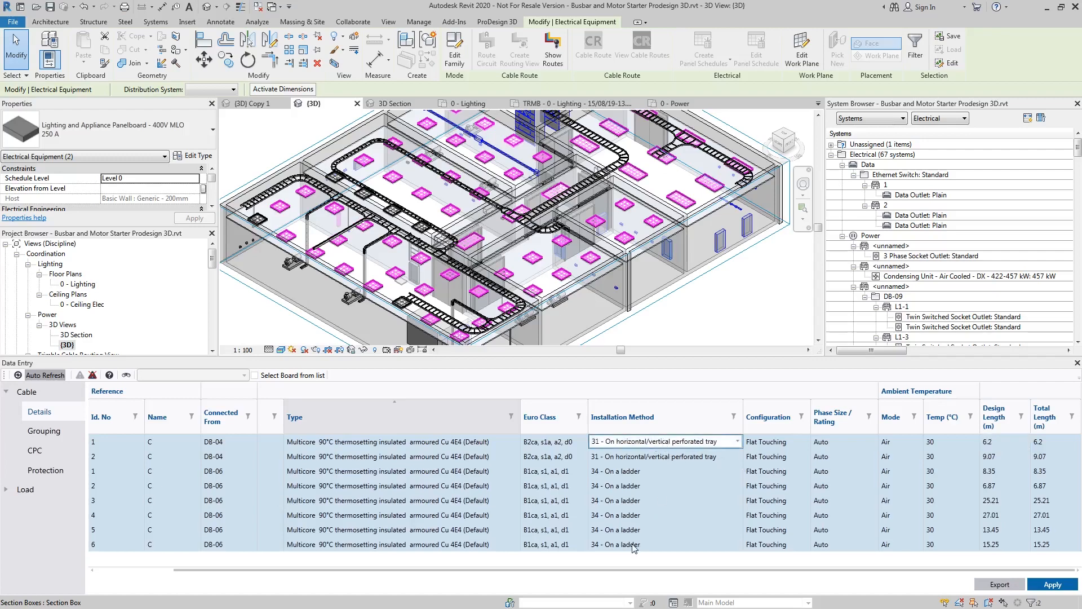
left_click(663, 543)
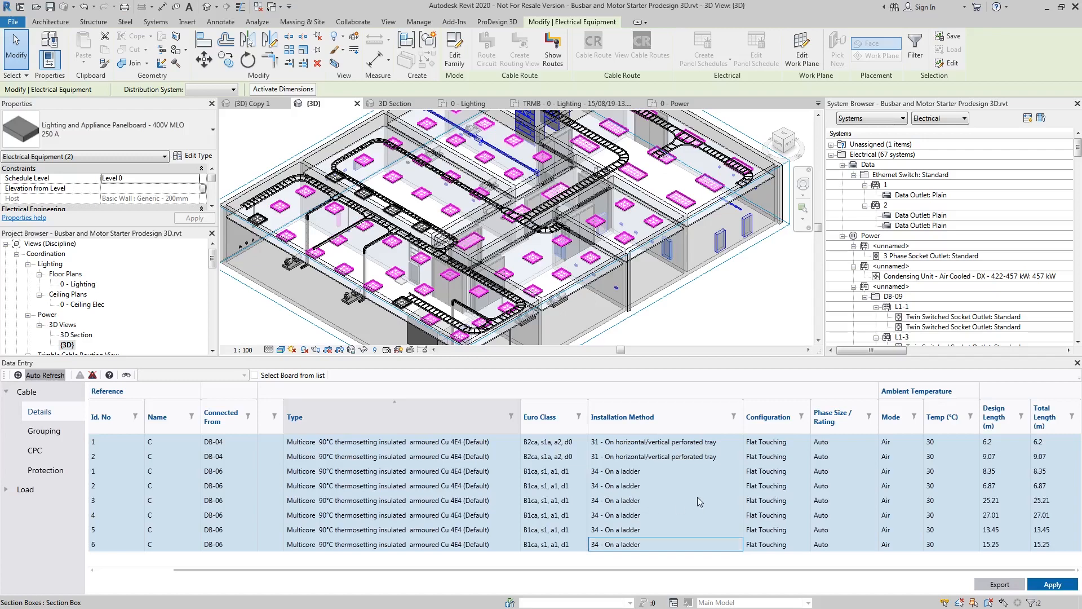
left_click(663, 456)
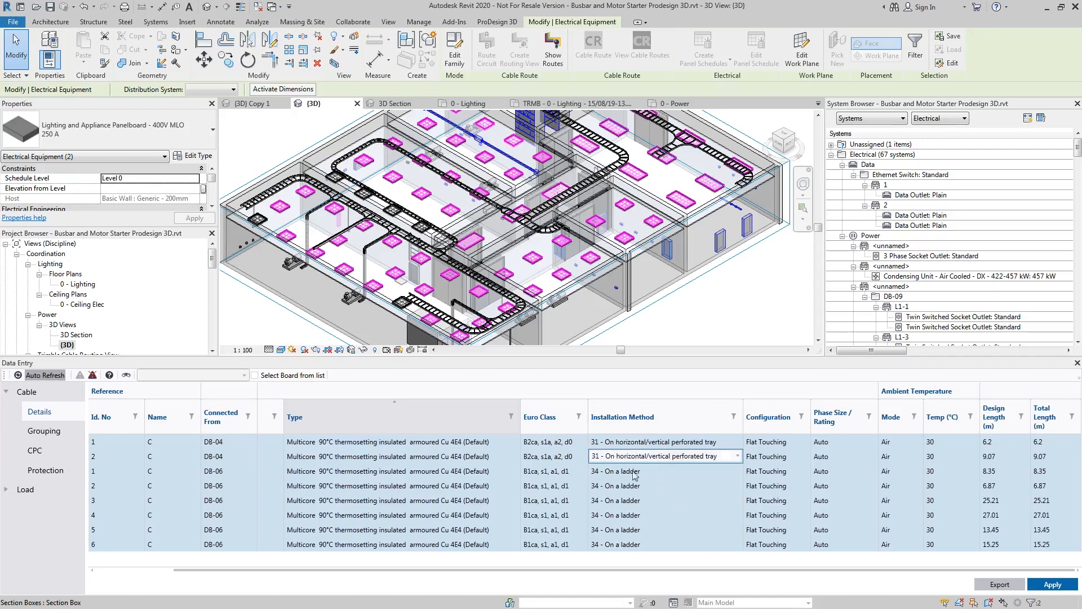
left_click(636, 456)
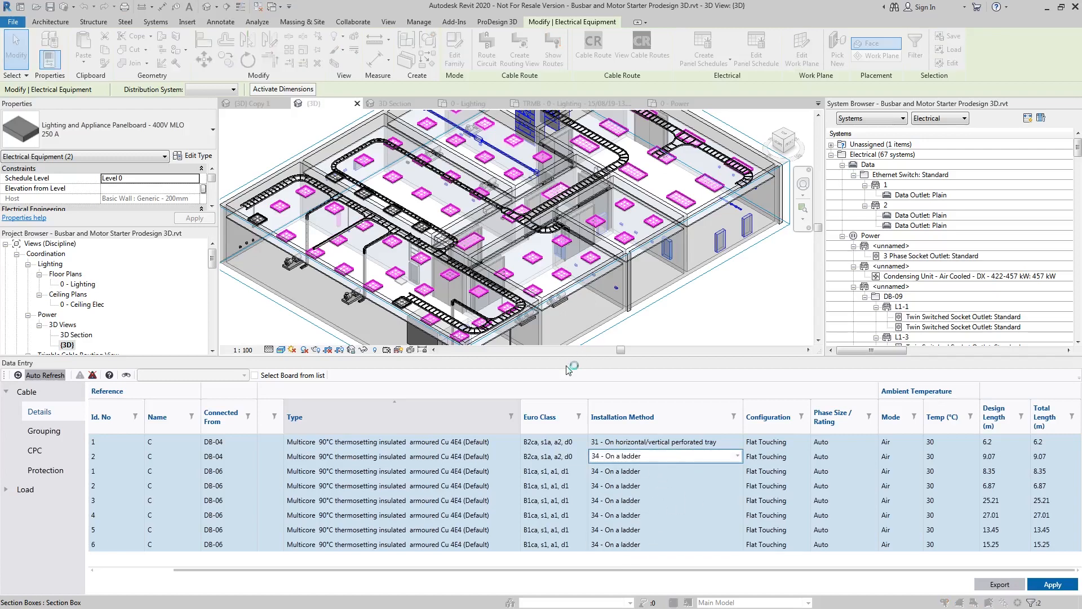
left_click(44, 430)
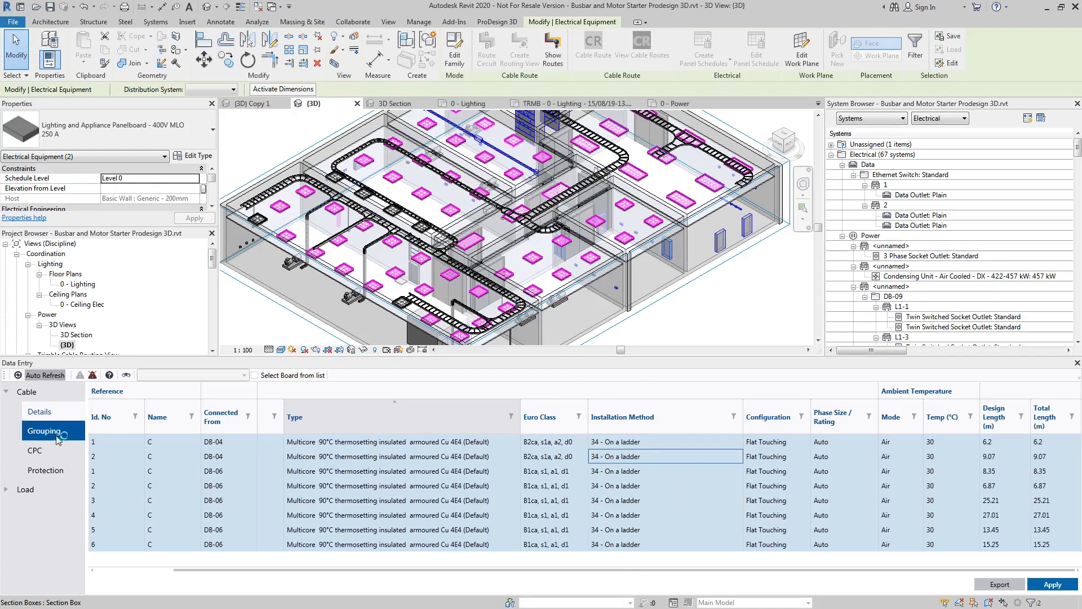
Review the CPC and Protection pages, then switch to choosing a board from a list
left_click(34, 450)
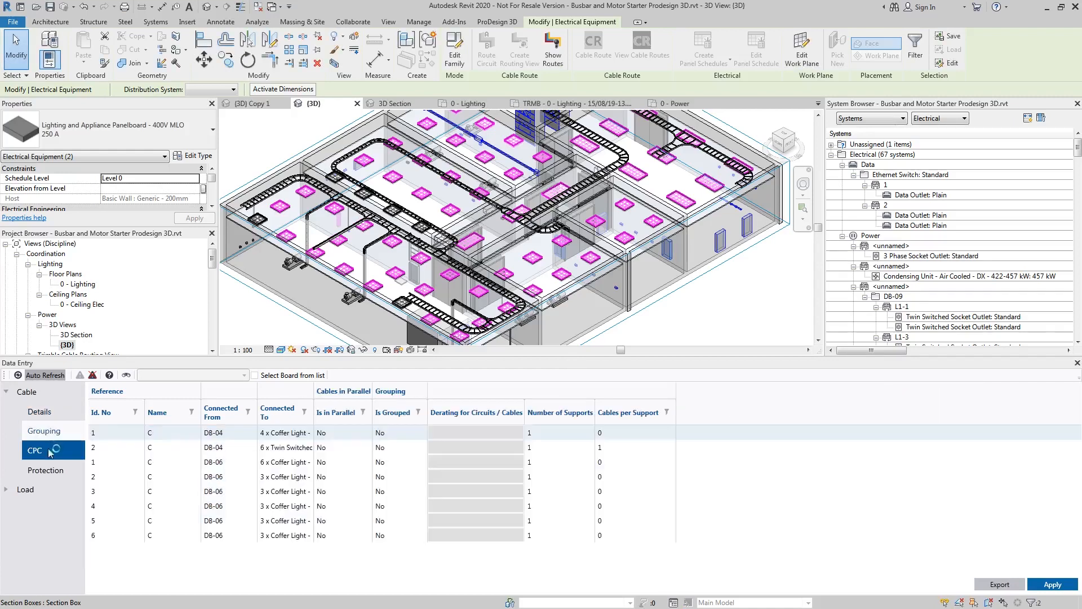
left_click(45, 470)
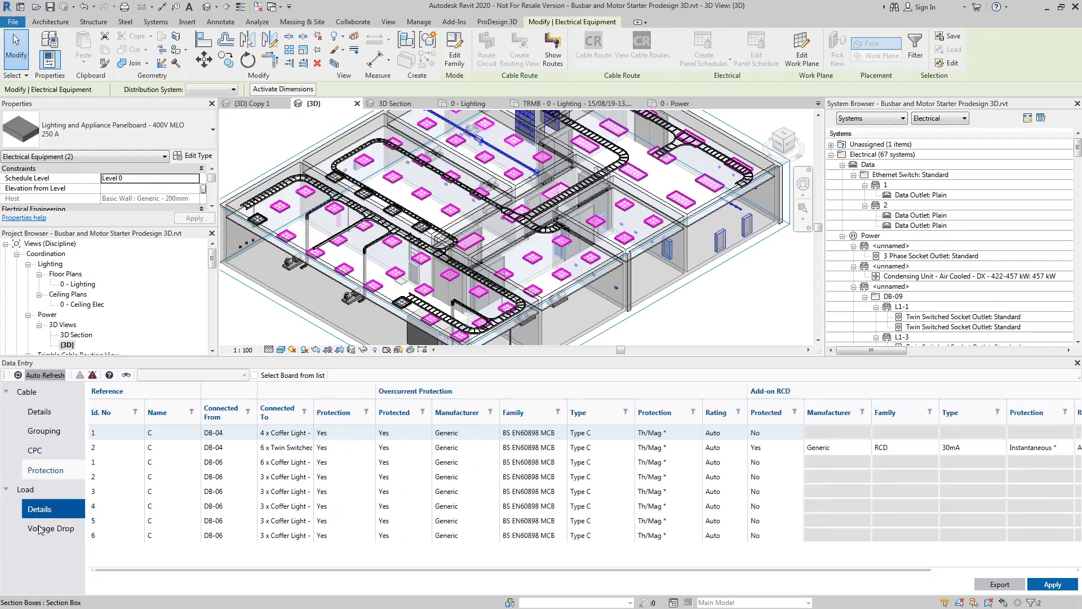
left_click(51, 528)
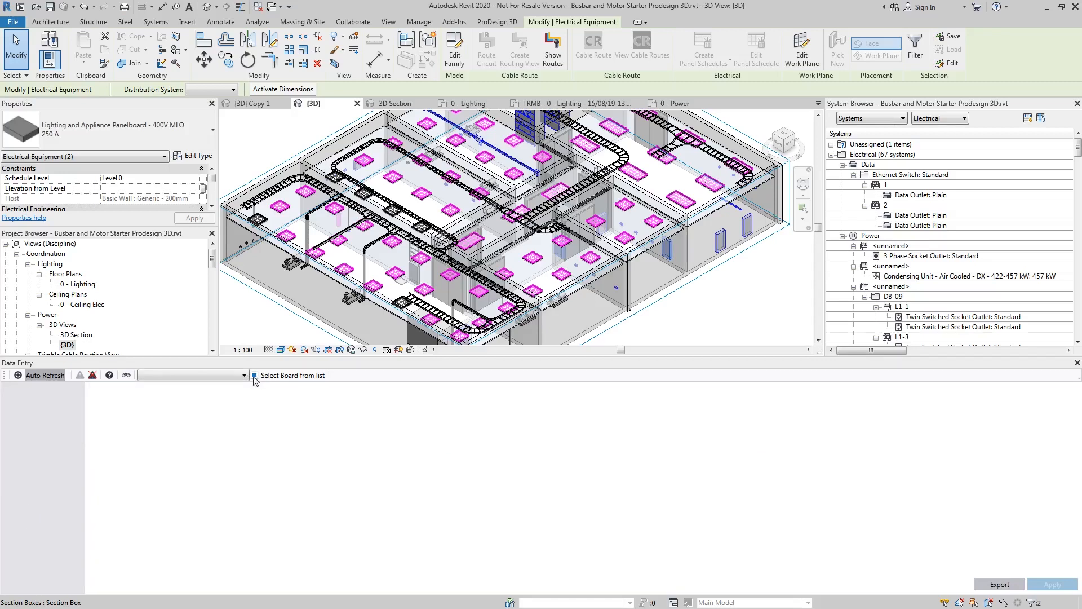
Load board db-10, dismiss its invalid phase warning, and review its BS 88-2 fuse protection
left_click(190, 375)
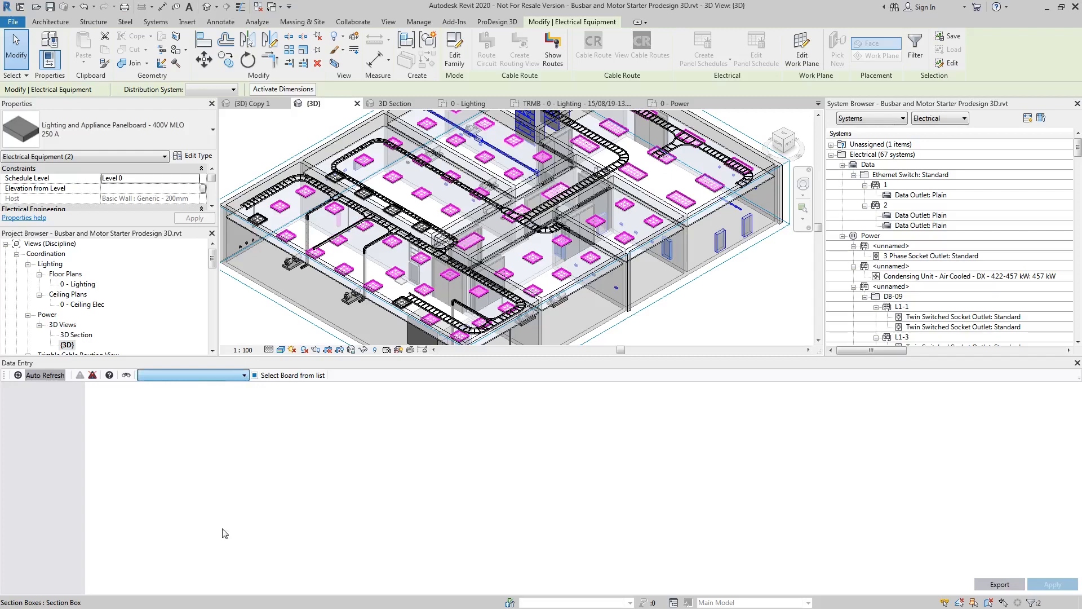
mouse_move(190, 569)
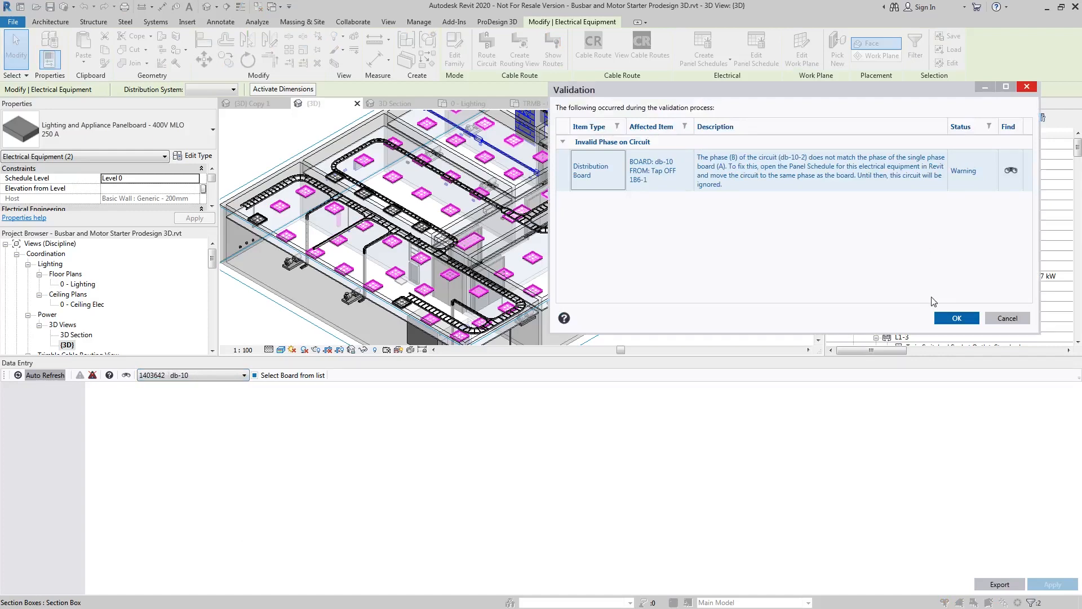
left_click(955, 317)
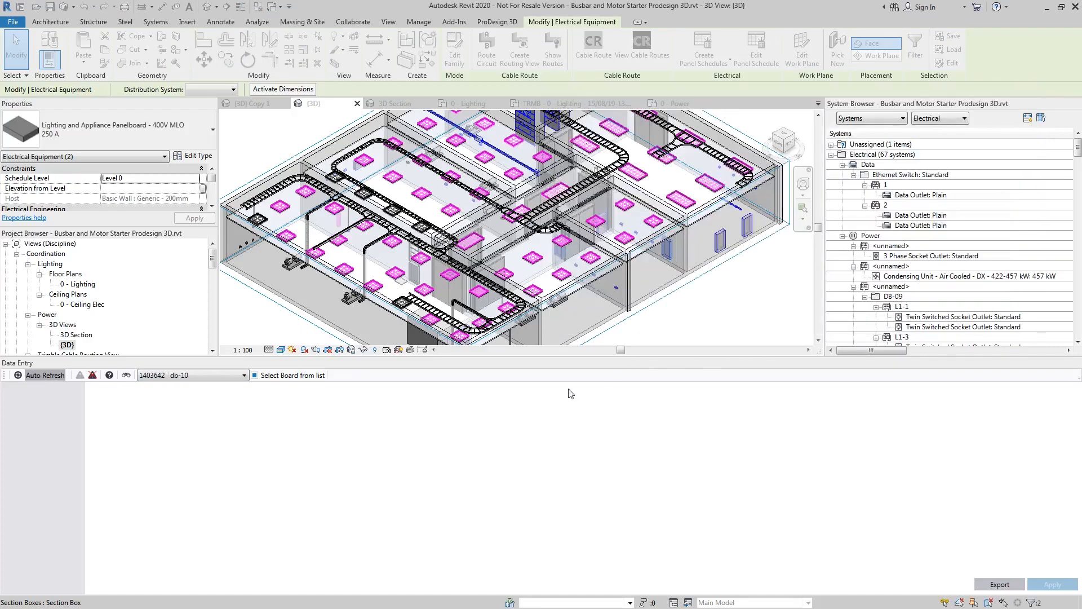
left_click(44, 470)
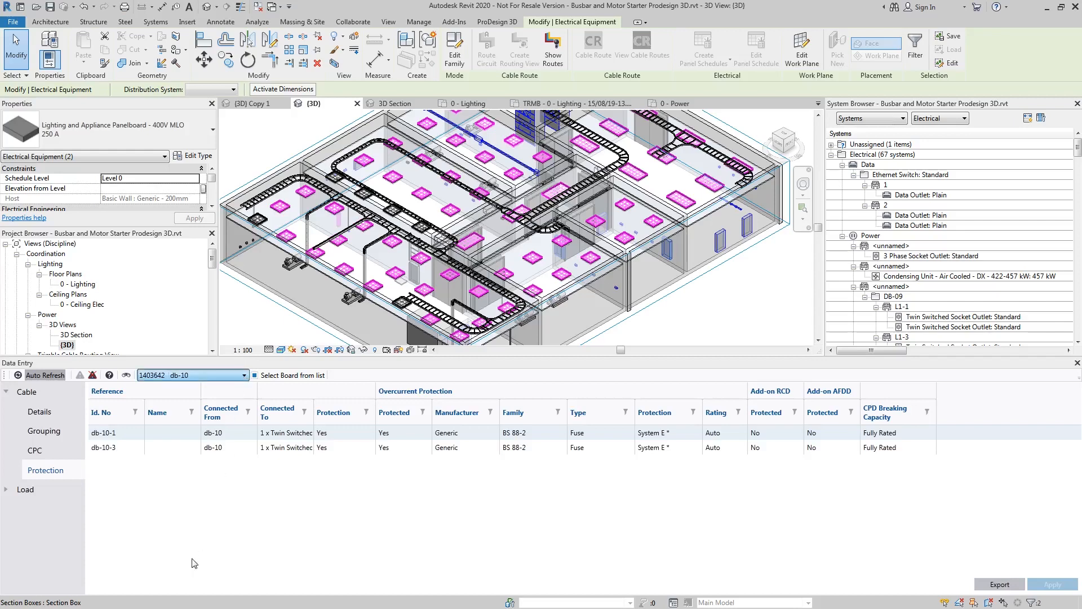
mouse_move(199, 400)
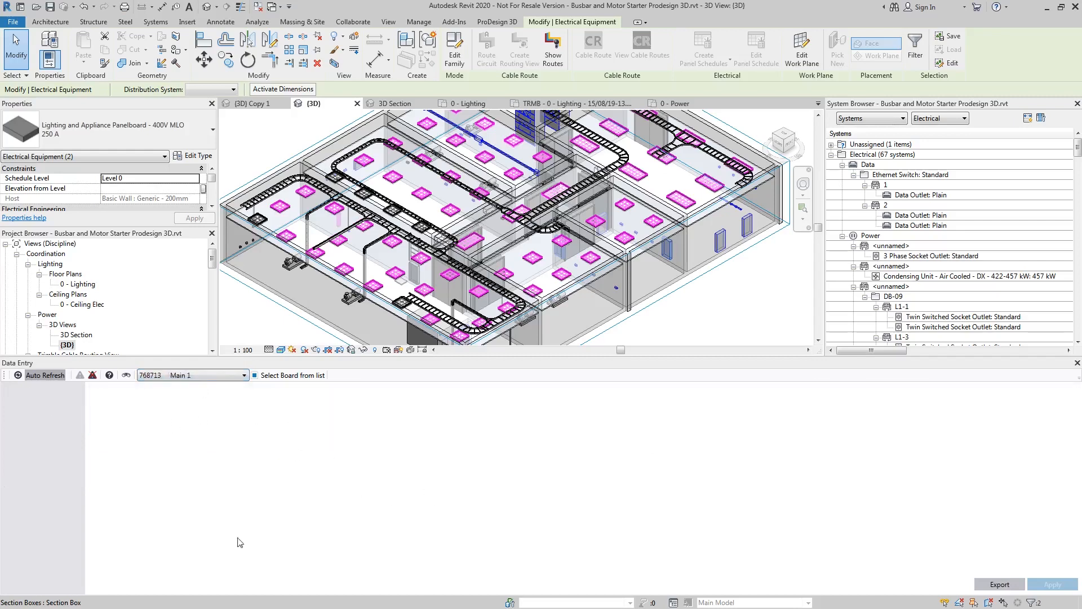
Set Main 1-2 and Main 1-3 protection to Generic ACB 100kA Icu, Electronic LSIG
left_click(44, 470)
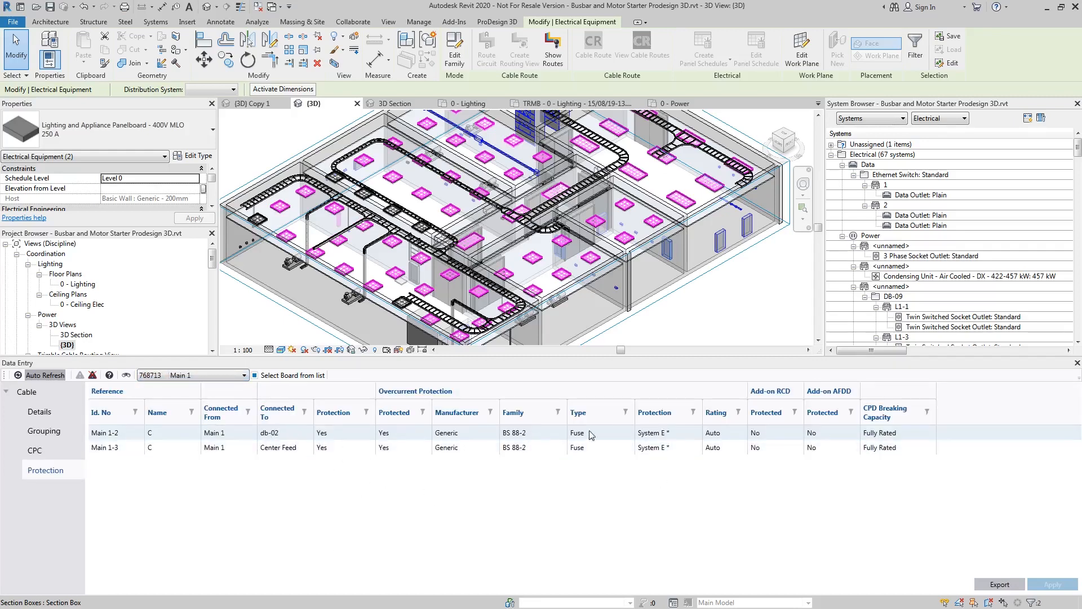
left_click(528, 433)
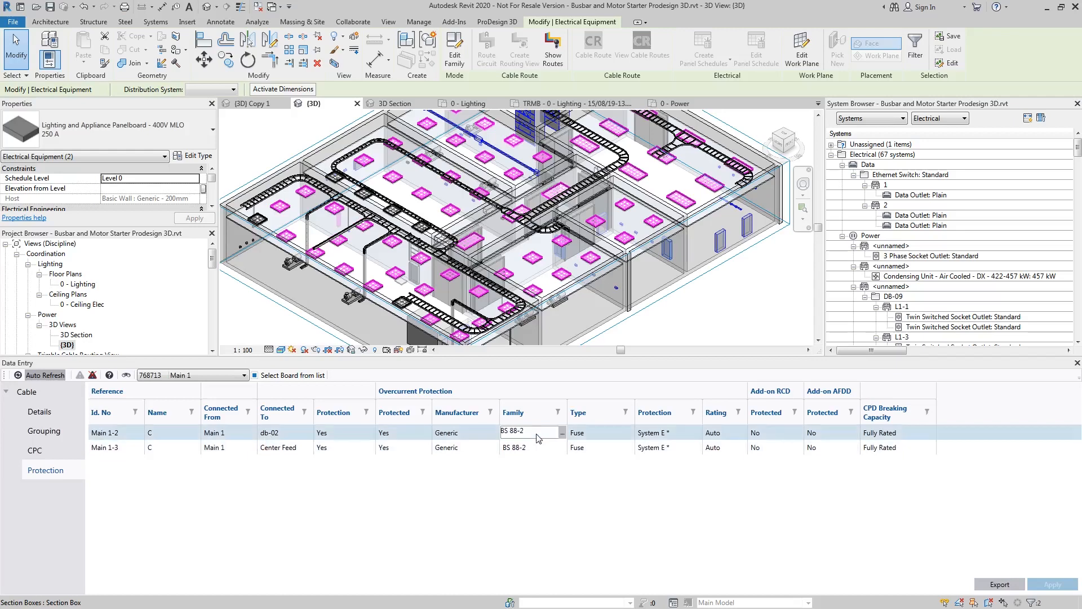
left_click(528, 447)
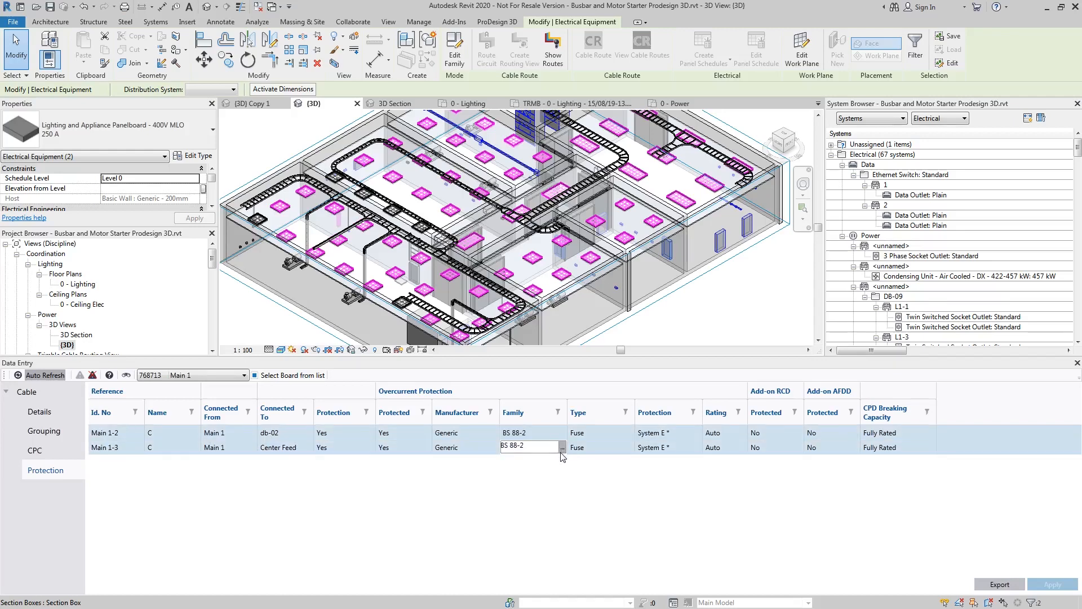
left_click(562, 447)
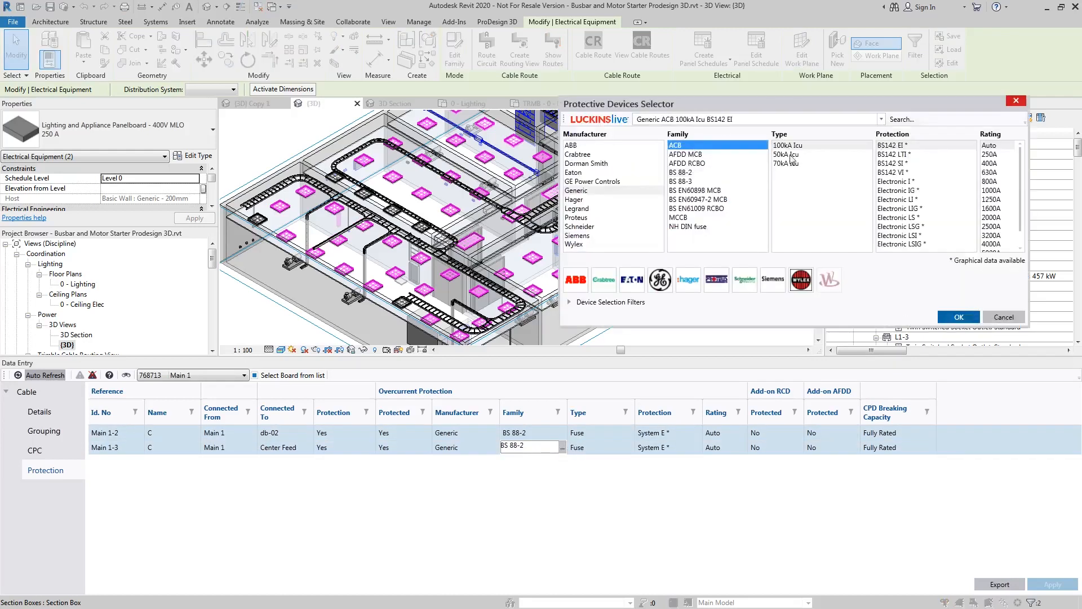
left_click(900, 243)
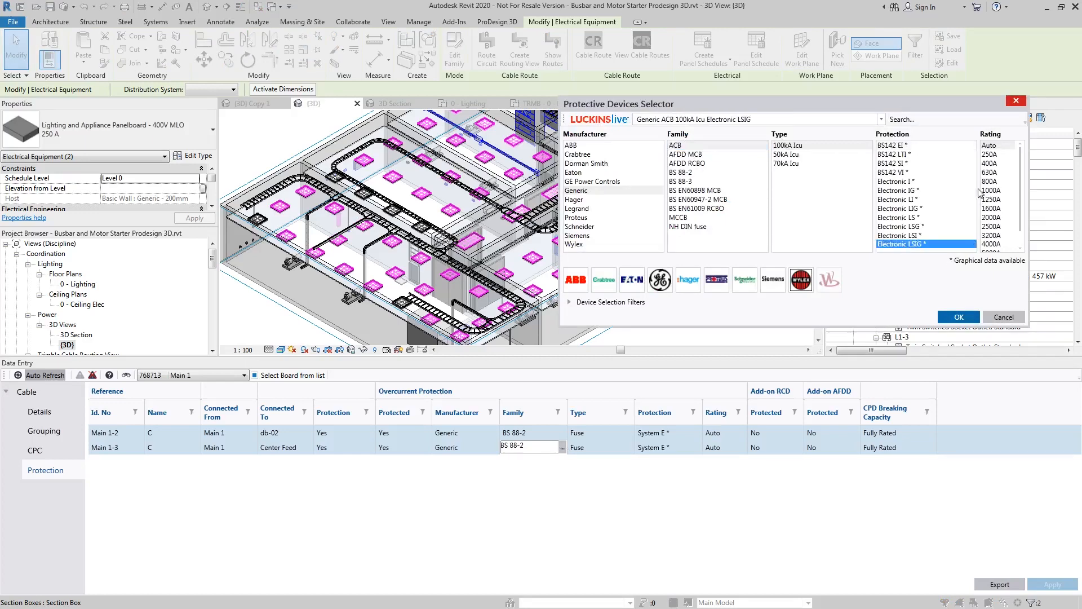
left_click(957, 316)
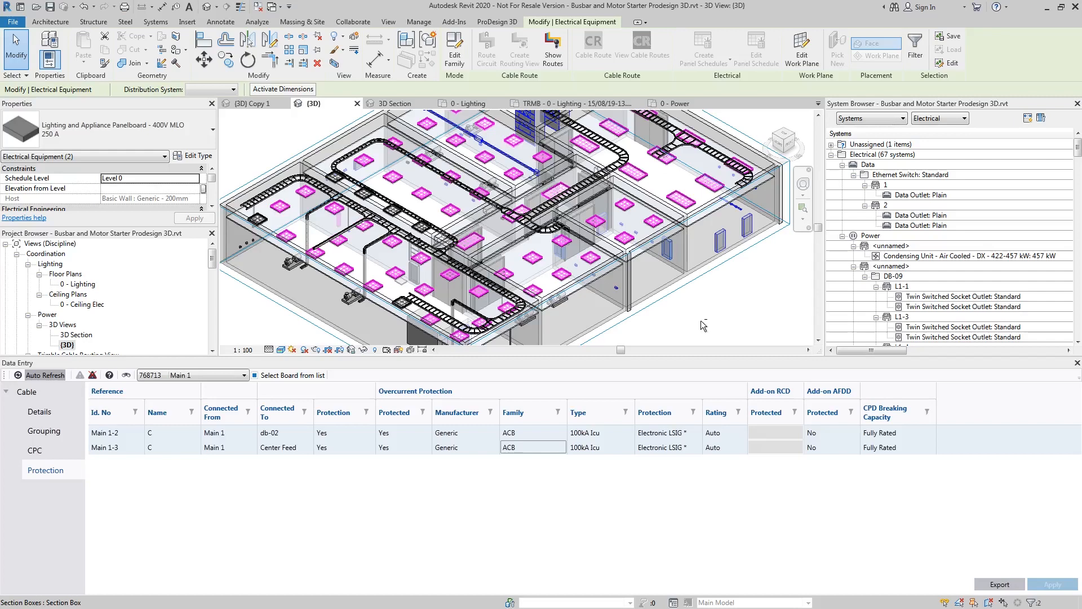
mouse_move(978, 537)
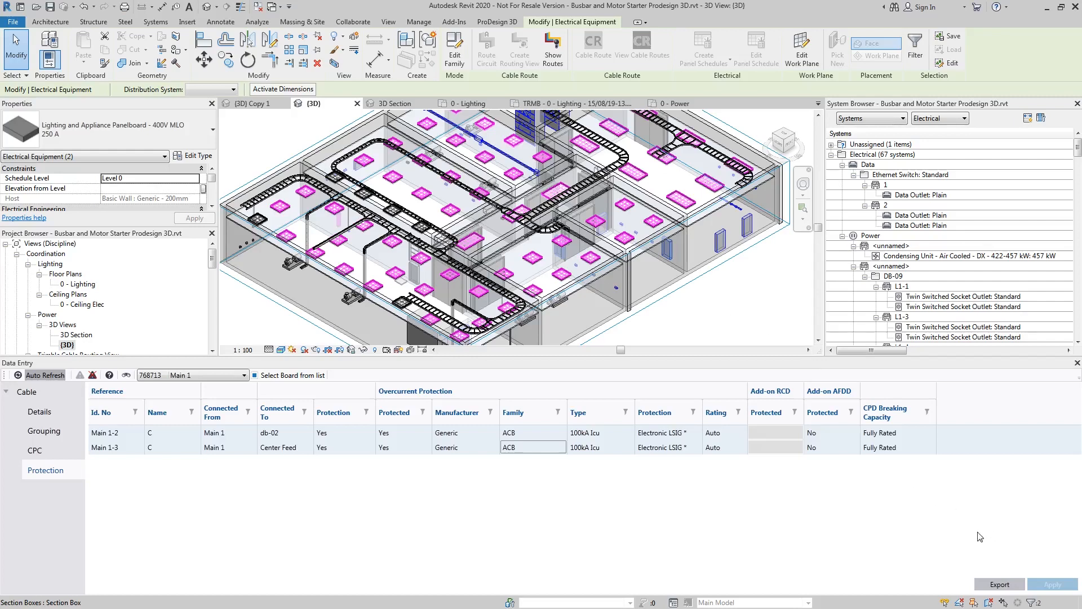
mouse_move(978, 530)
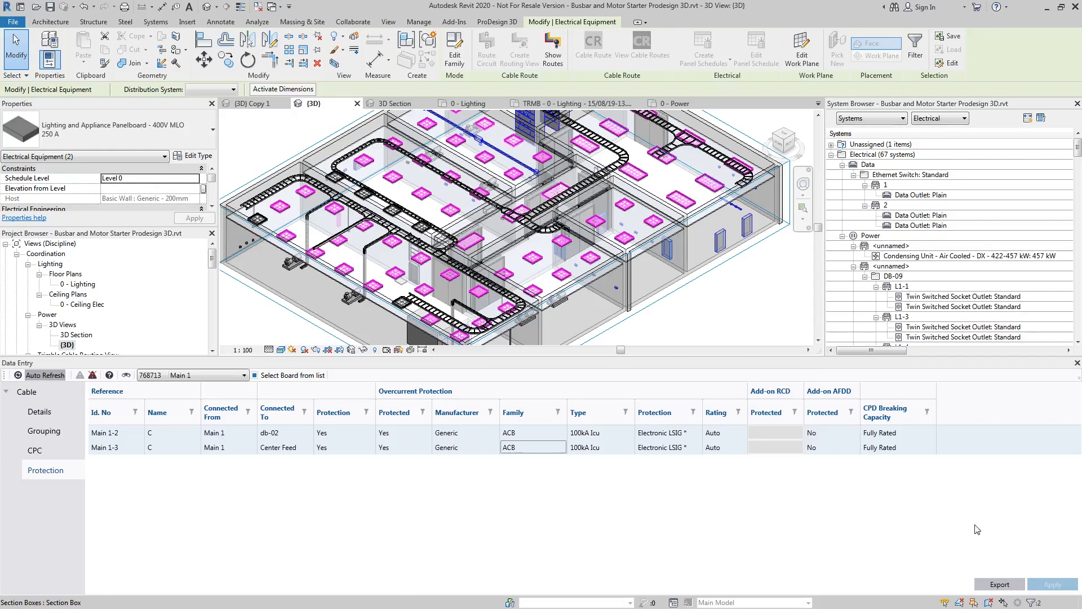
mouse_move(941, 360)
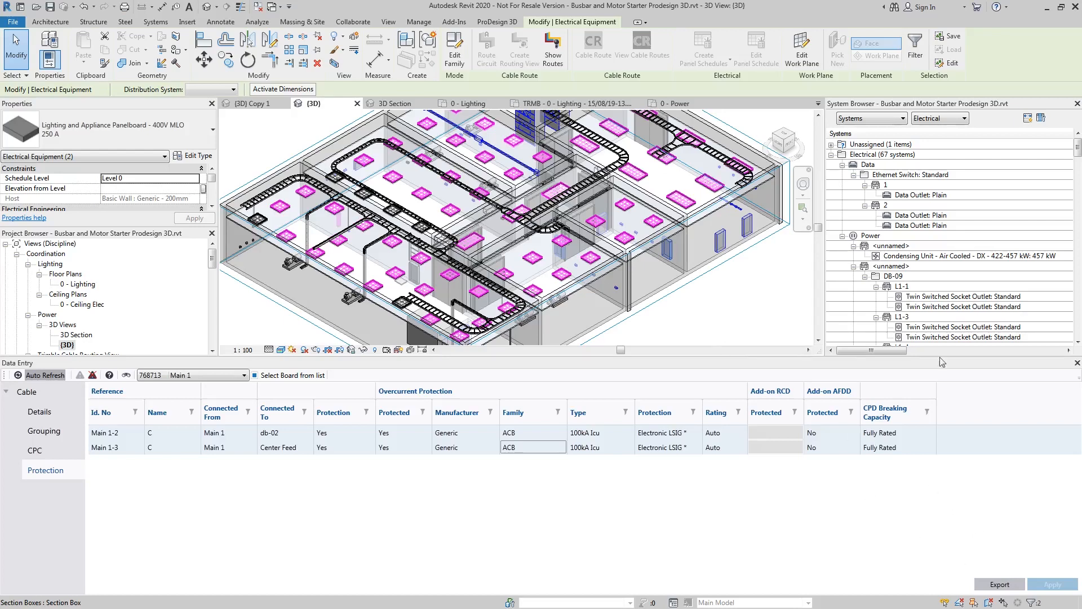